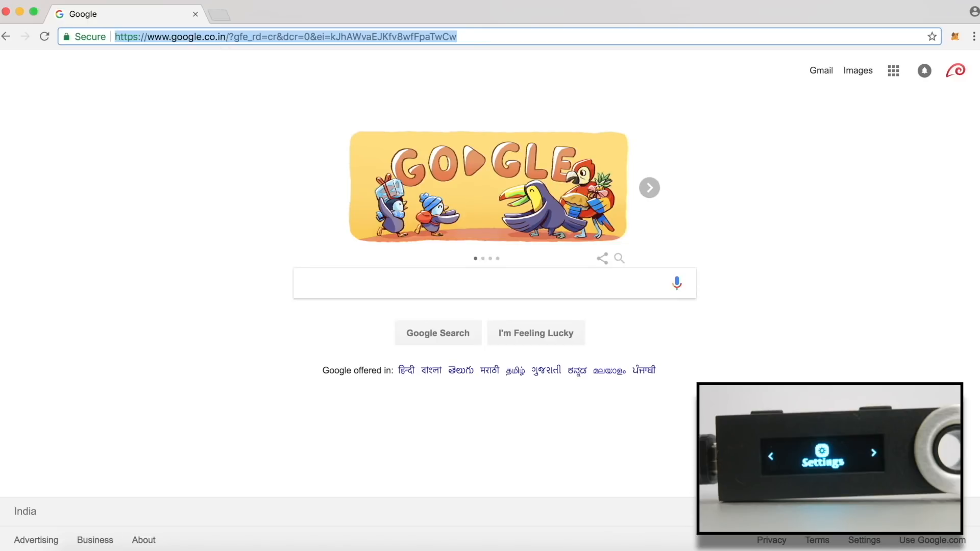
Go to ledgerwallet.com's Apps page and scroll to the Wallet Apps and Management Apps lists.
type("ledgerwallet.com")
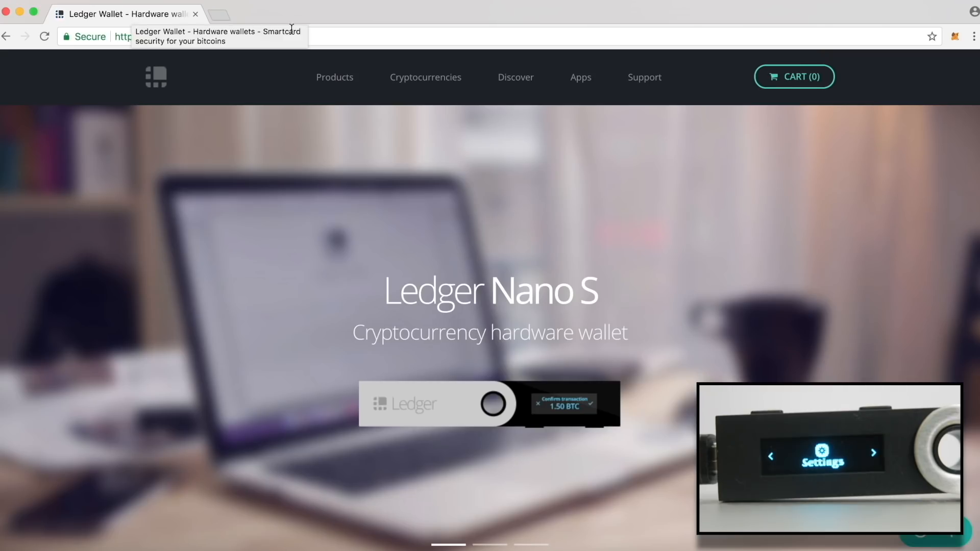
mouse_move(580, 77)
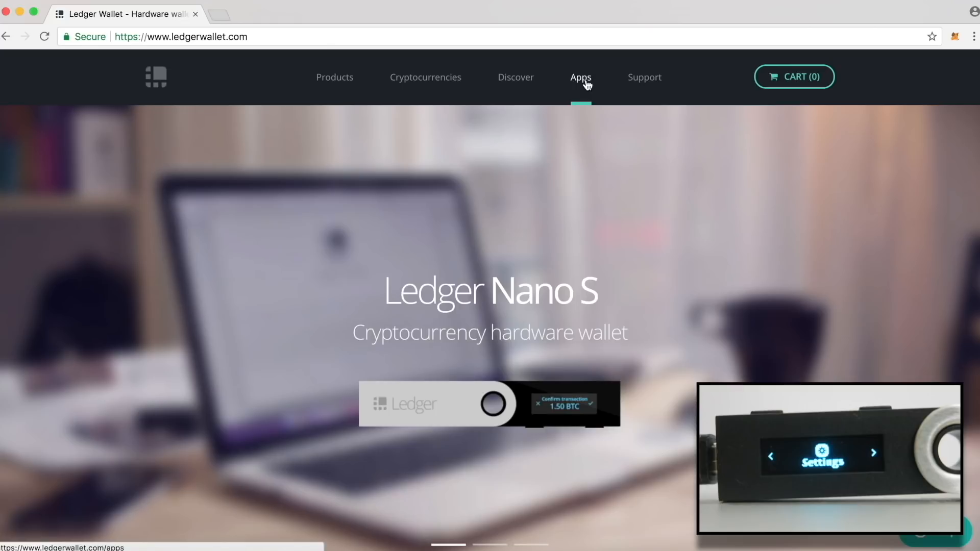
left_click(580, 77)
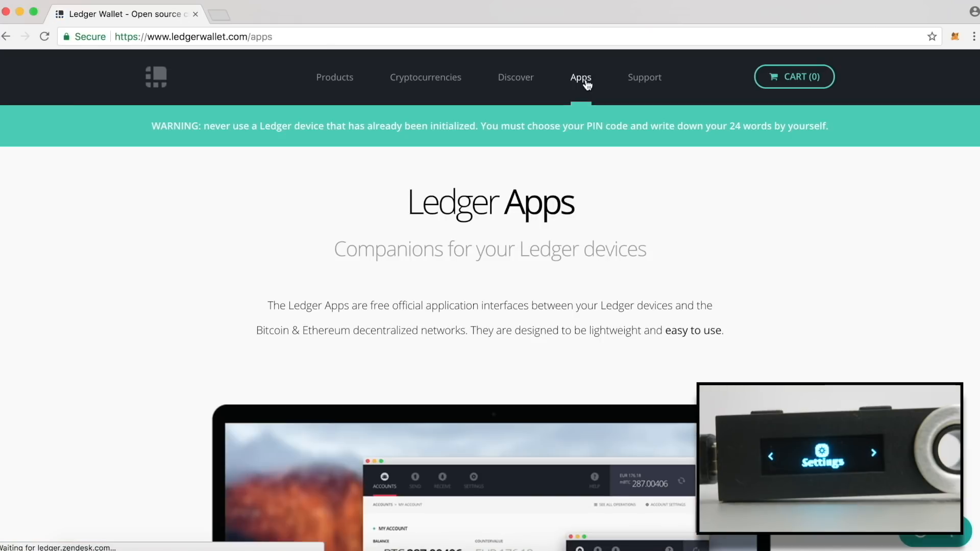
scroll("down", 3)
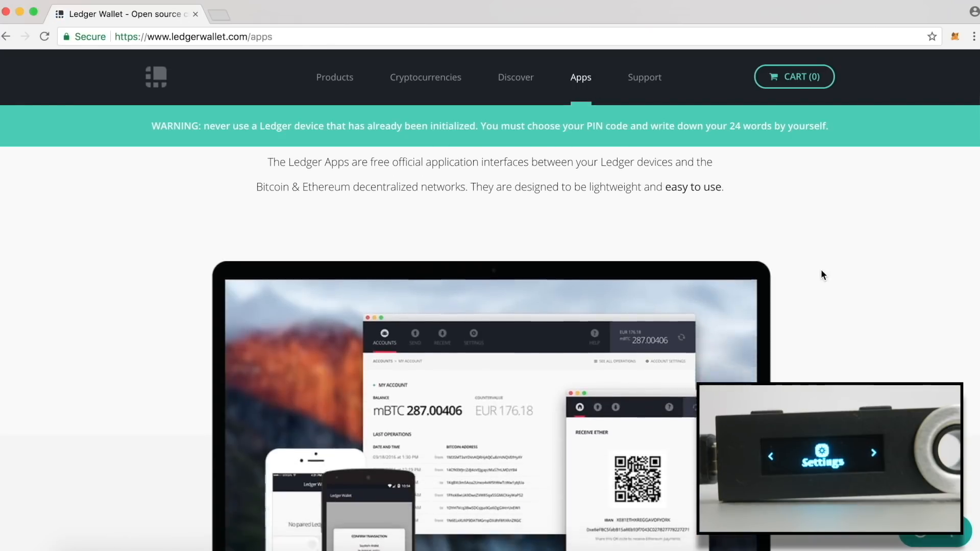
scroll("down", 3)
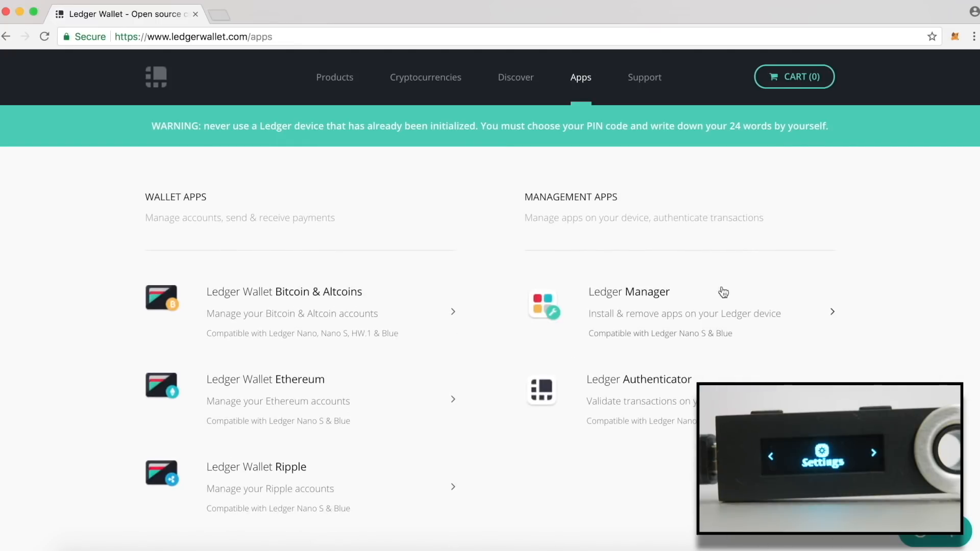
Add Ledger Manager, Ledger Wallet Bitcoin and Ledger Wallet Ethereum to Chrome.
left_click(629, 292)
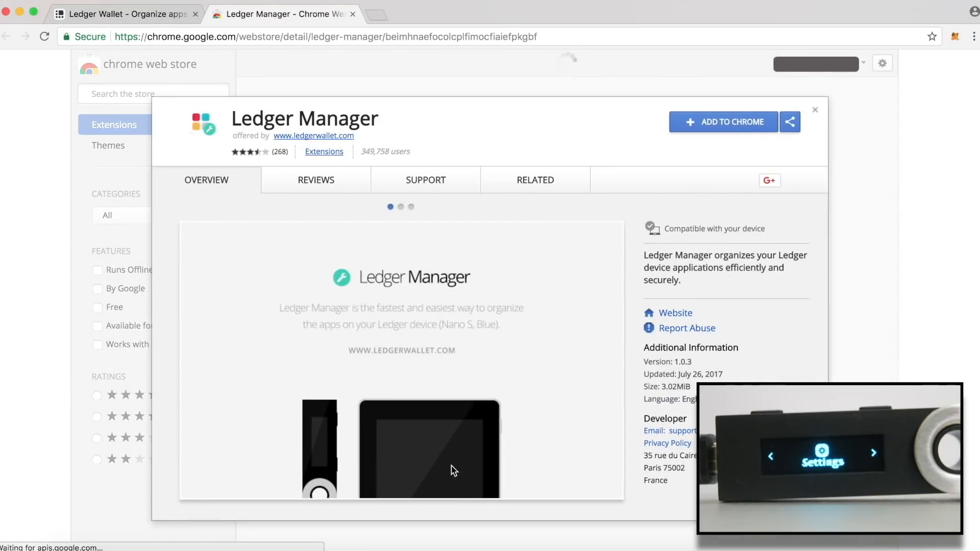
left_click(723, 122)
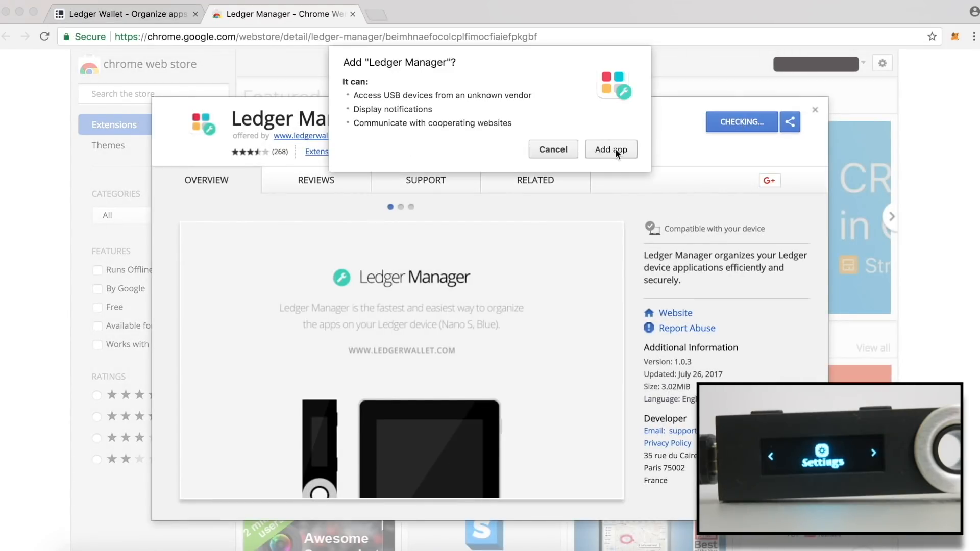
left_click(610, 150)
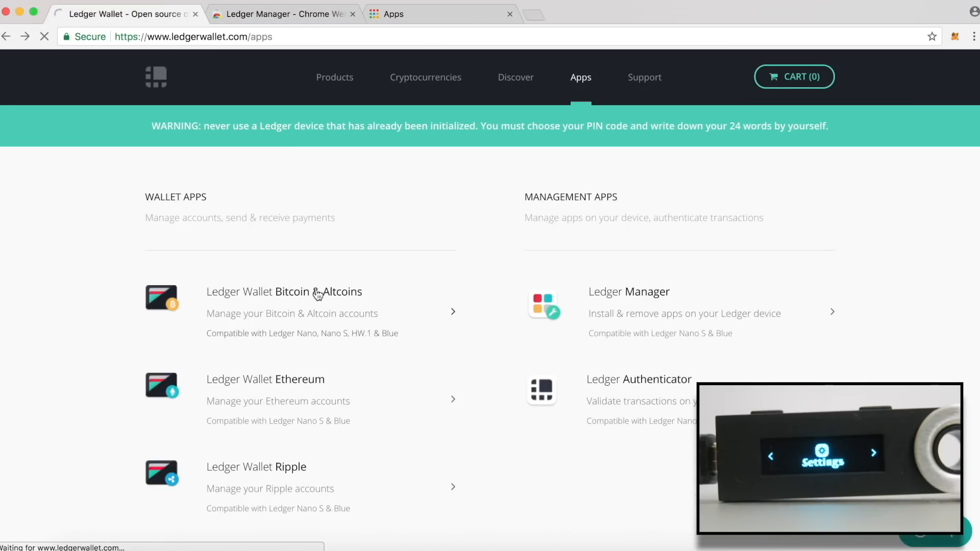
left_click(283, 292)
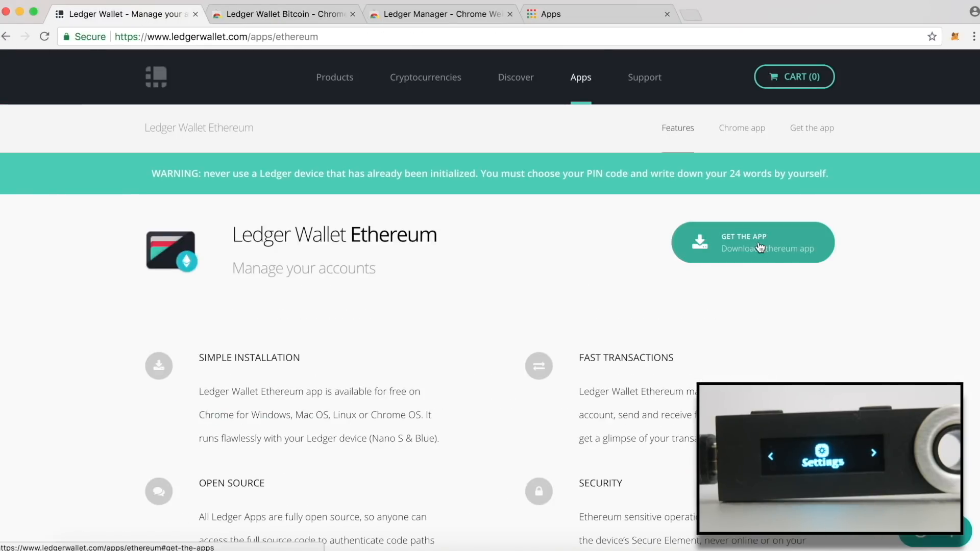
left_click(753, 242)
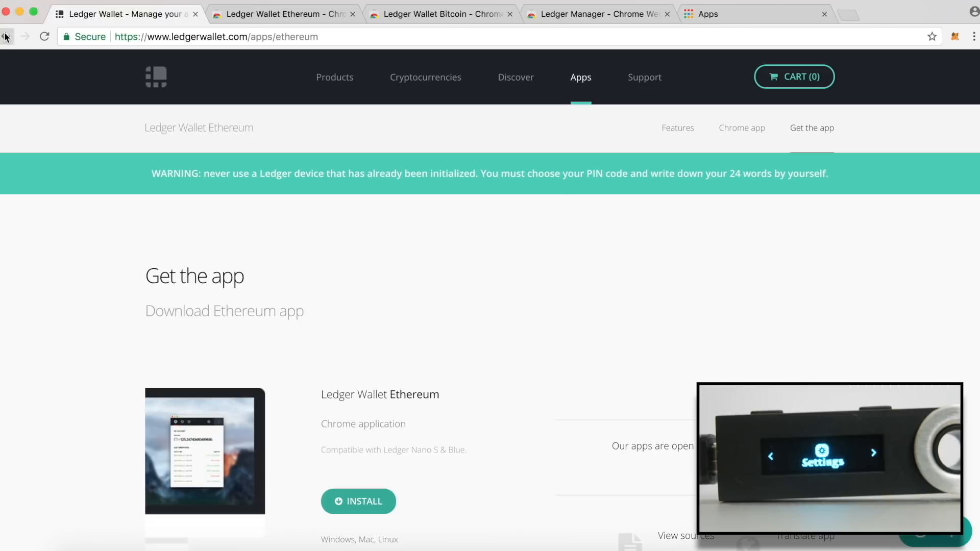
left_click(7, 36)
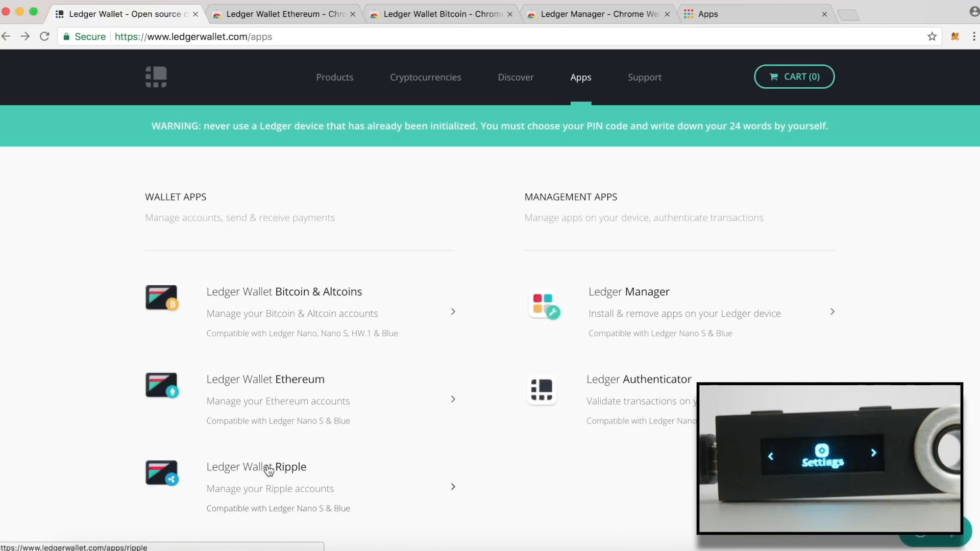
Download the Ledger Wallet Ripple app for macOS.
left_click(629, 292)
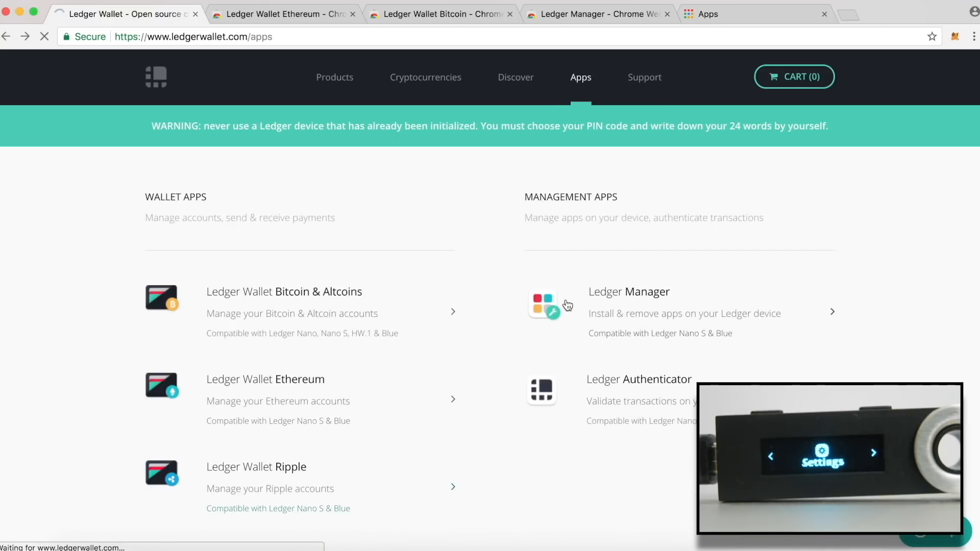
left_click(256, 466)
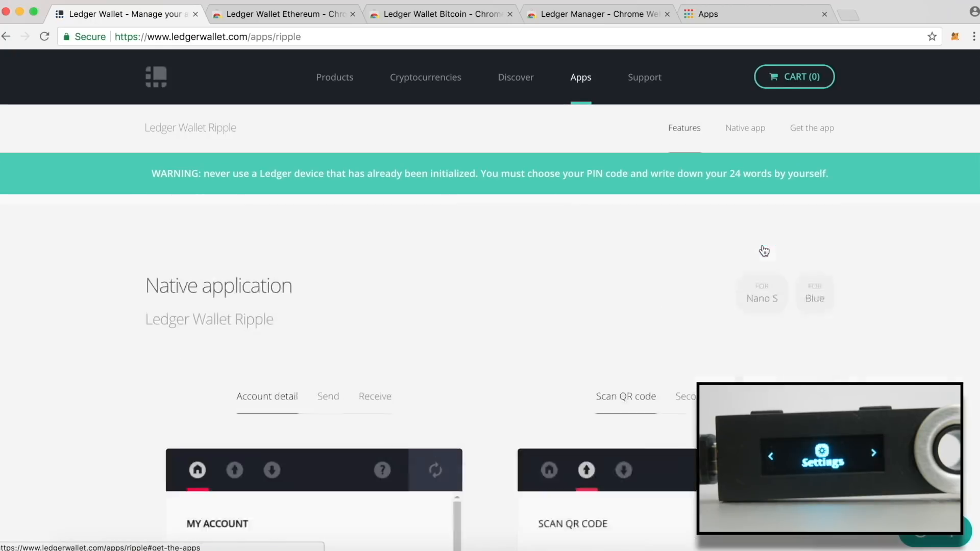
left_click(811, 128)
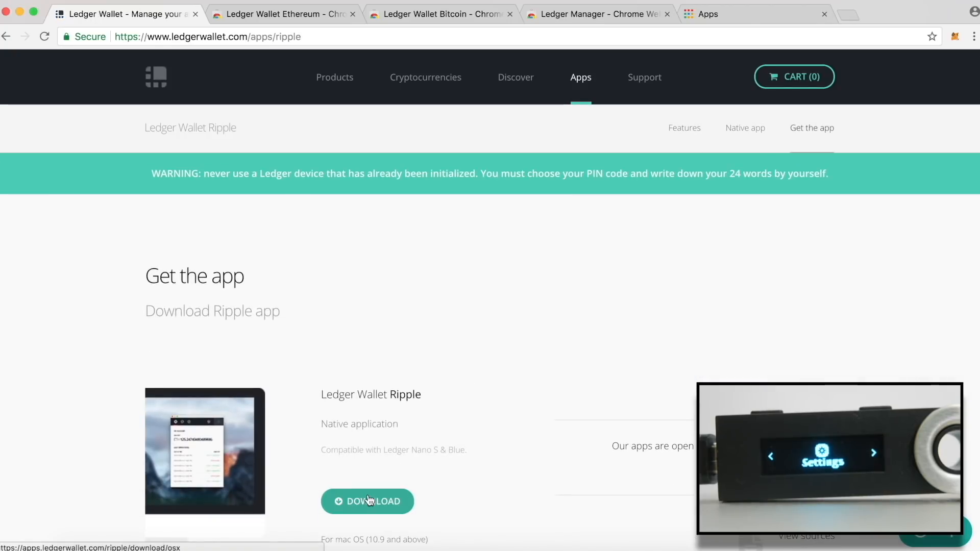
left_click(367, 501)
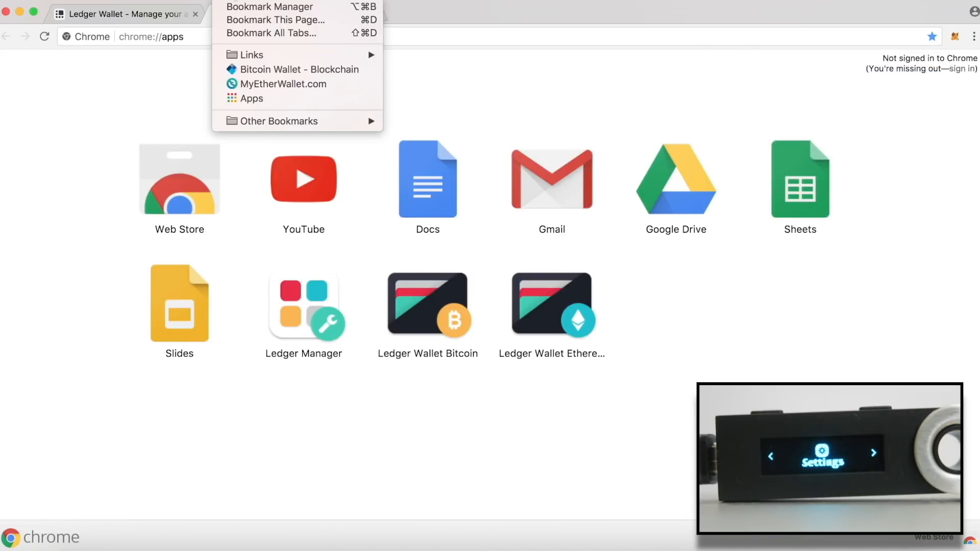
Open chrome://apps from Bookmarks to see the installed Ledger Manager, Bitcoin and Ethereum apps.
left_click(251, 98)
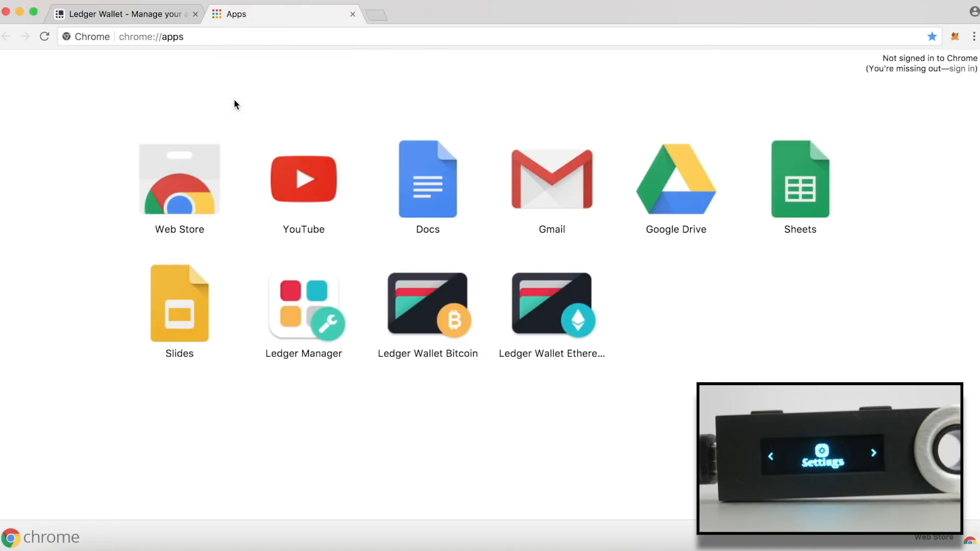
mouse_move(239, 105)
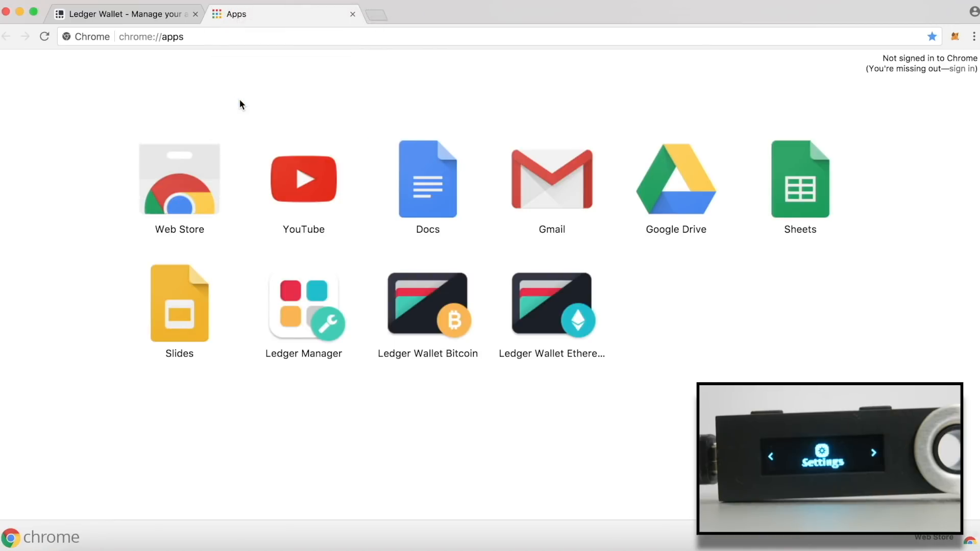
mouse_move(300, 309)
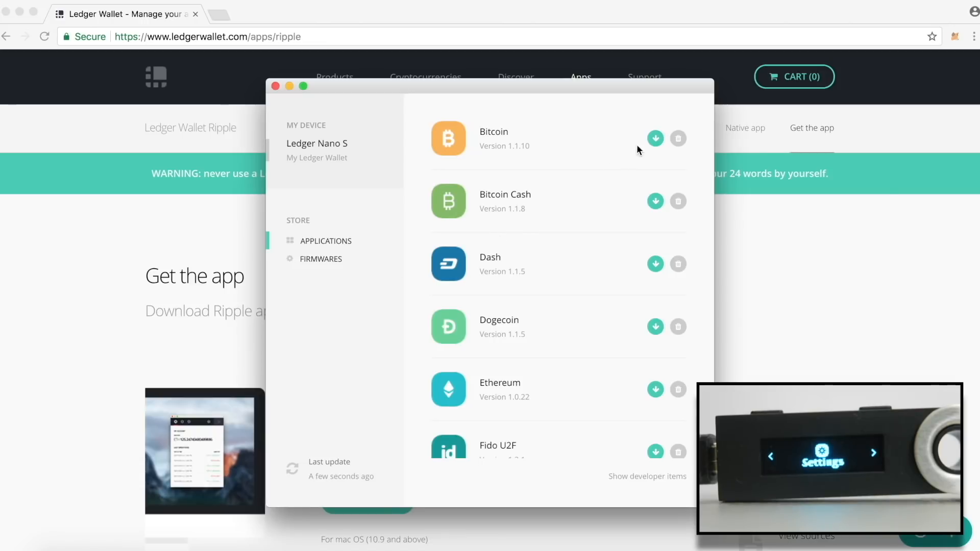
Install the Bitcoin app onto the Nano S from Ledger Manager and scroll the Applications list.
left_click(655, 138)
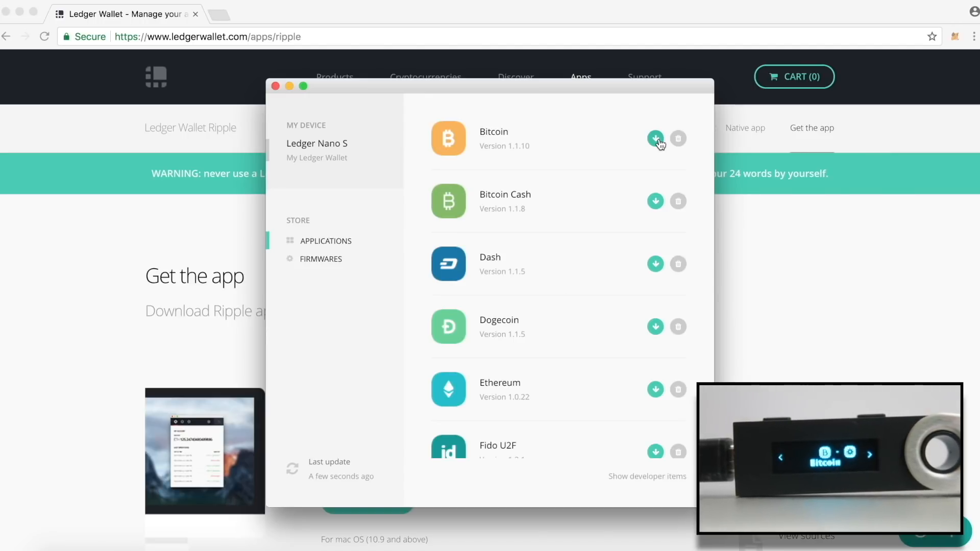
mouse_move(655, 207)
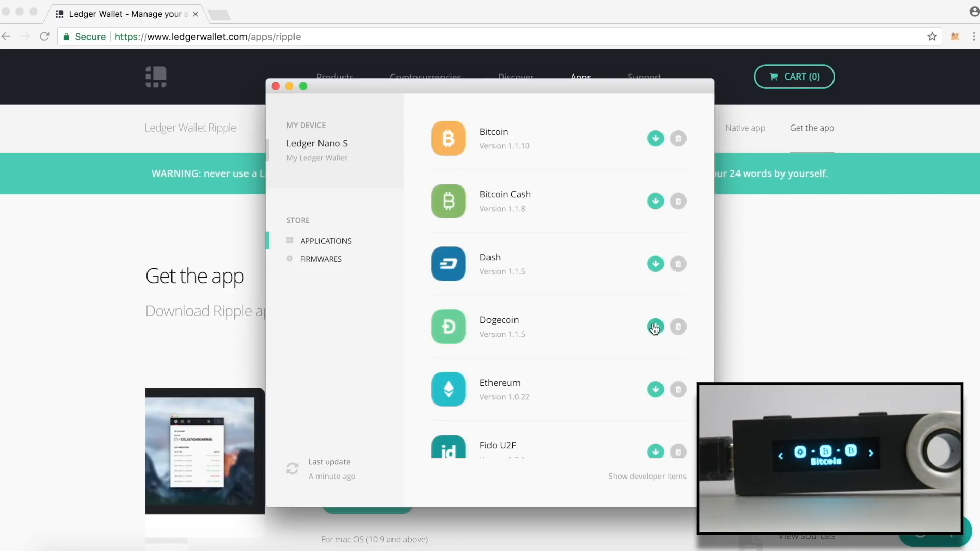
scroll("down", 3)
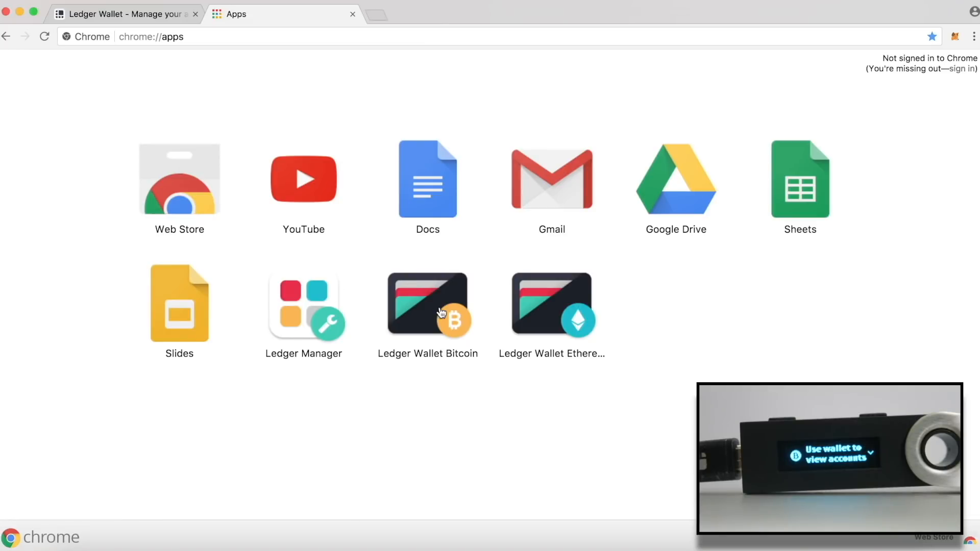
Launch Ledger Wallet Bitcoin and choose the BITCOIN chain to reach My account (BTC 0).
left_click(428, 303)
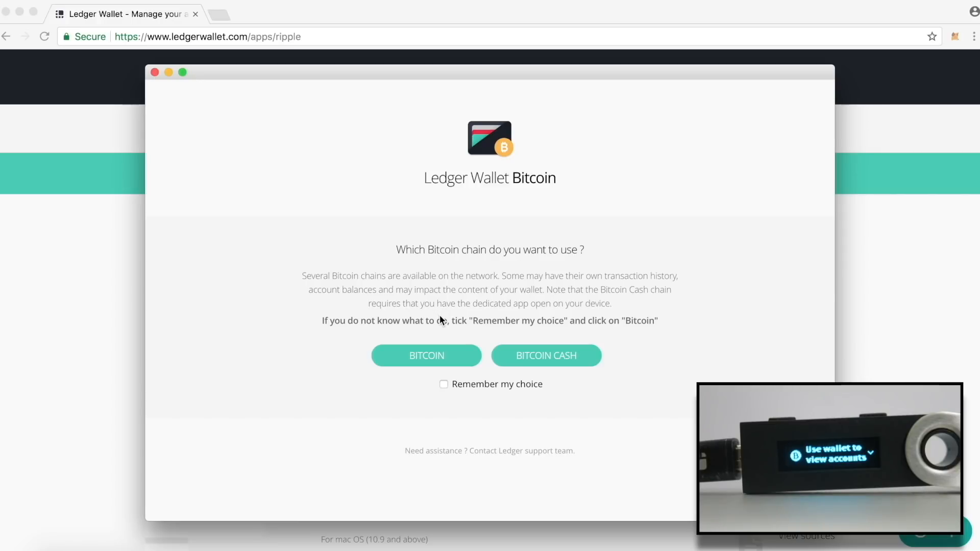
mouse_move(438, 332)
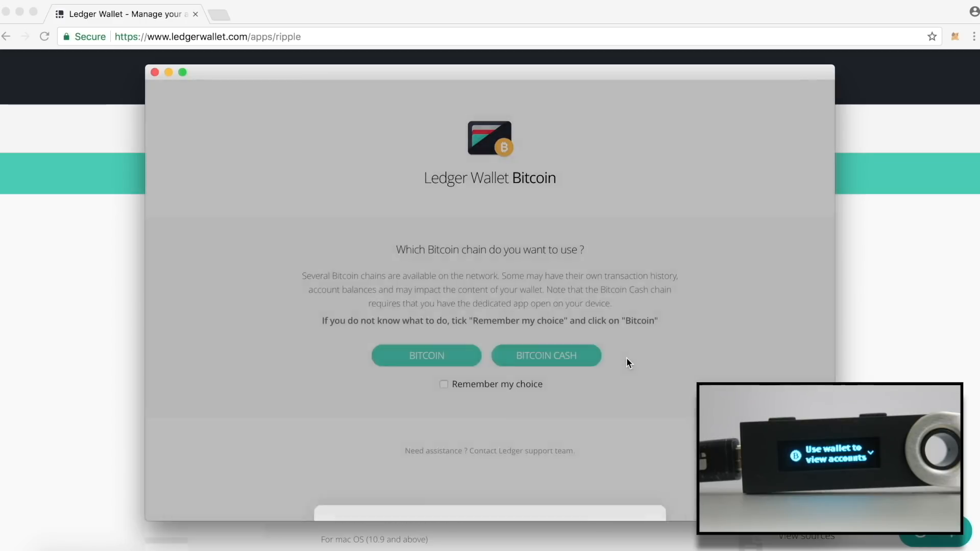
left_click(426, 355)
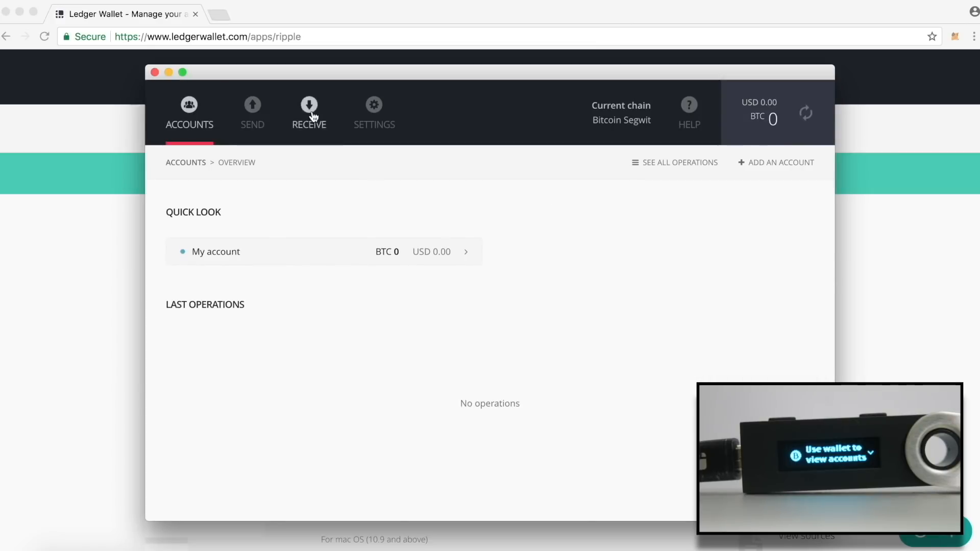
left_click(309, 112)
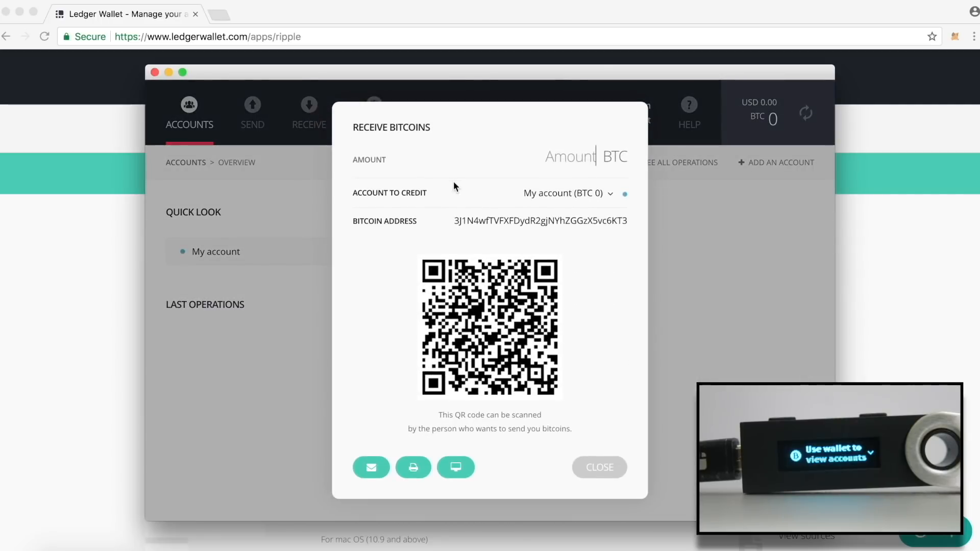
mouse_move(488, 220)
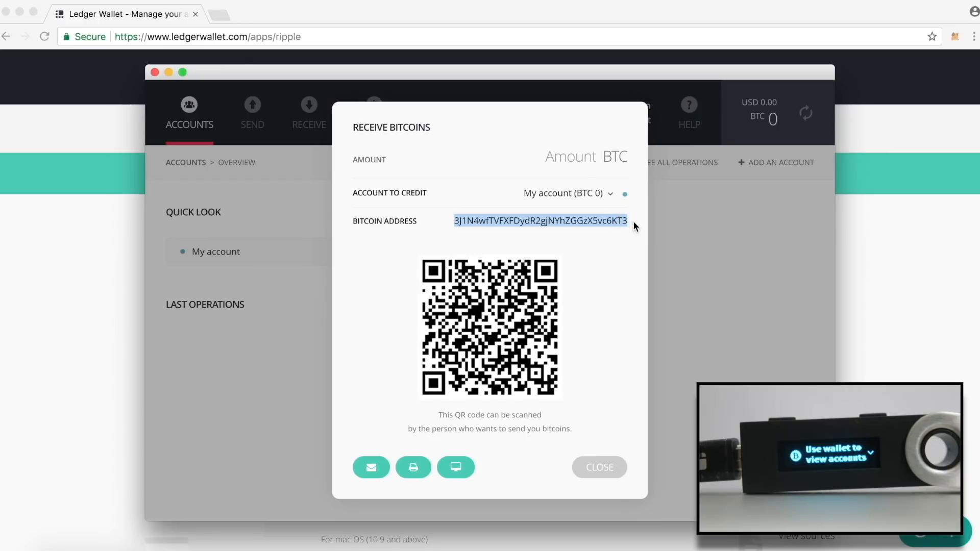
mouse_move(616, 393)
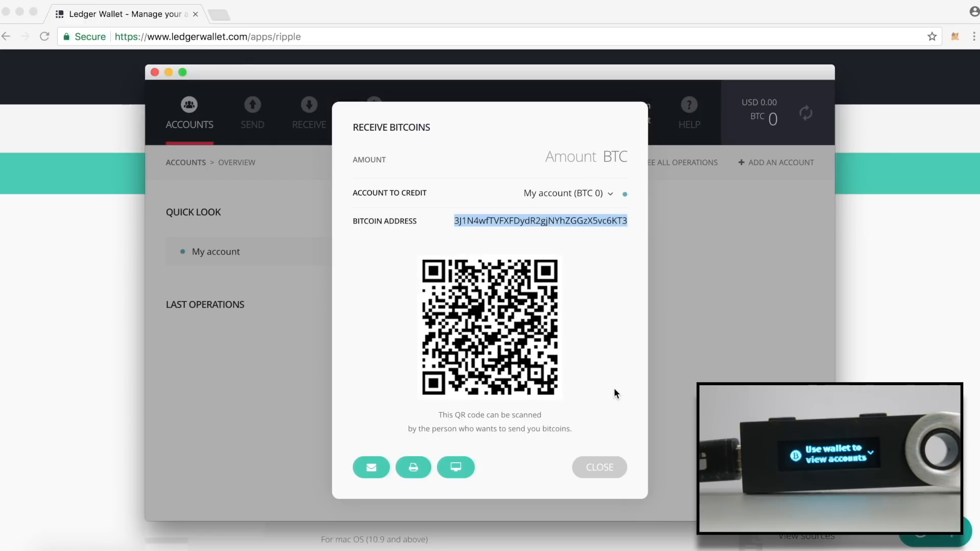
mouse_move(621, 413)
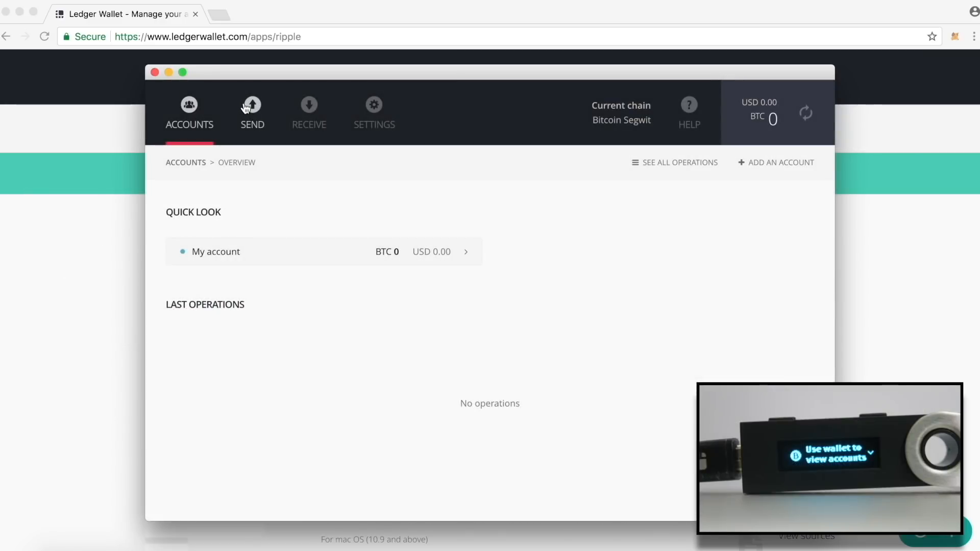
left_click(251, 112)
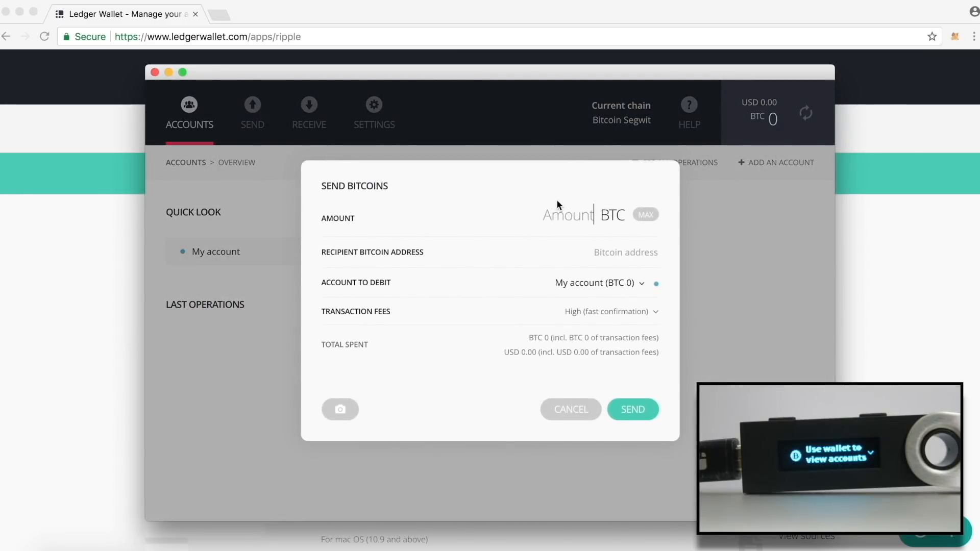
type("1")
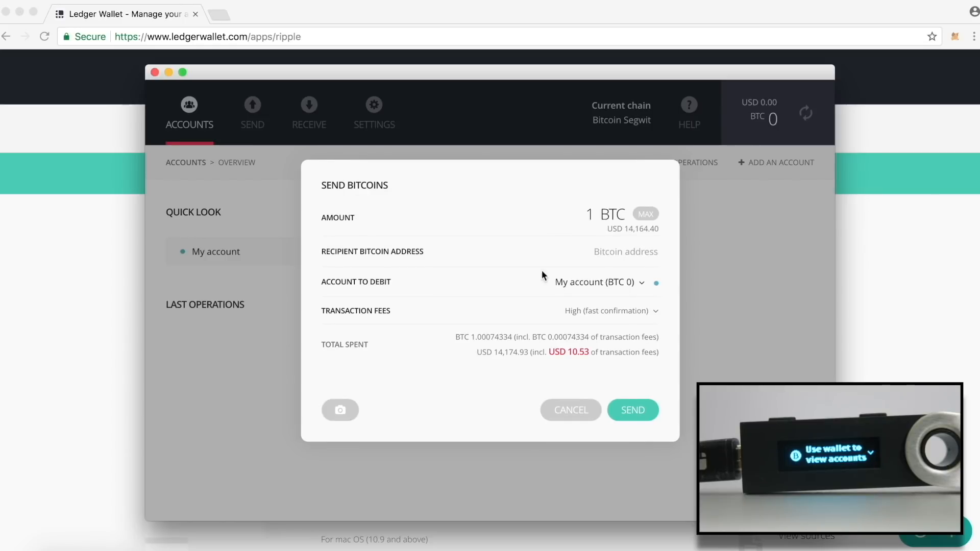
mouse_move(549, 303)
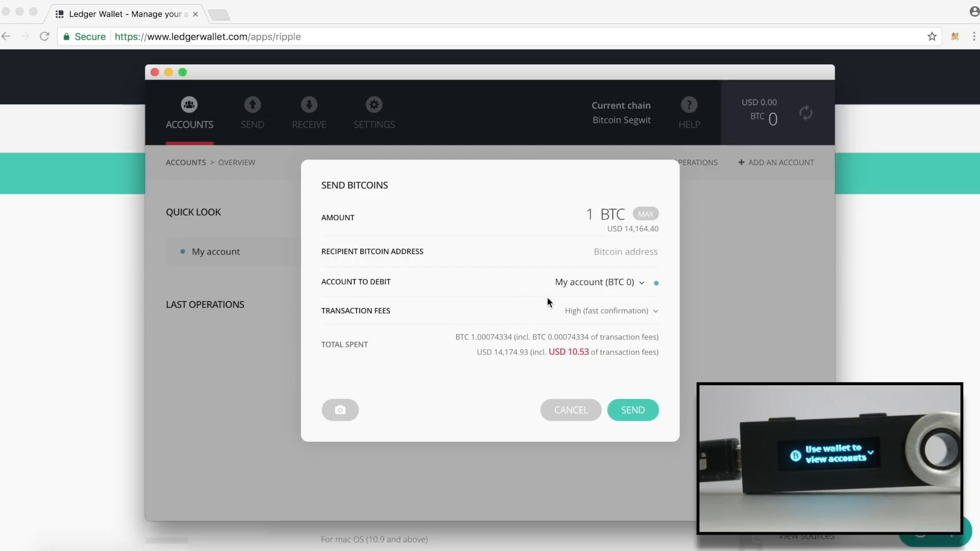
left_click(608, 311)
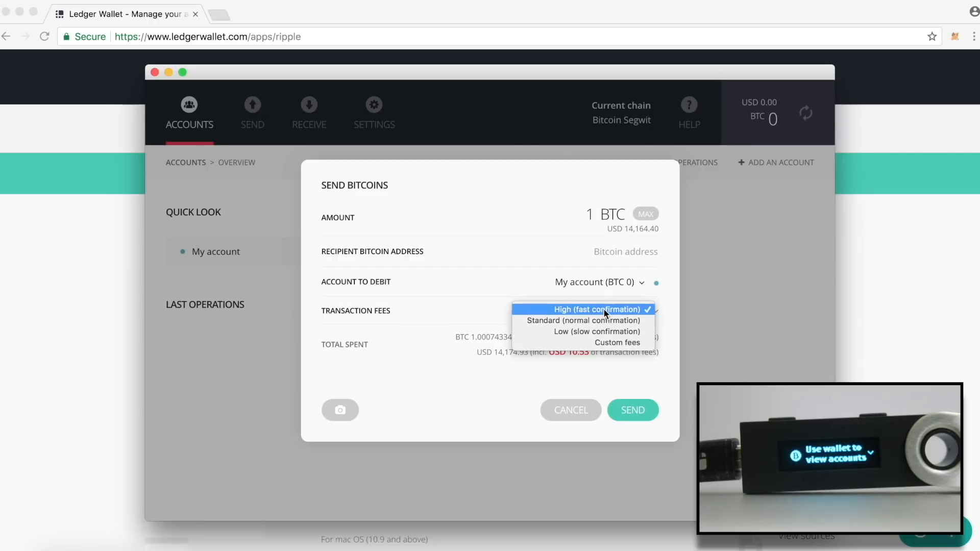
left_click(595, 309)
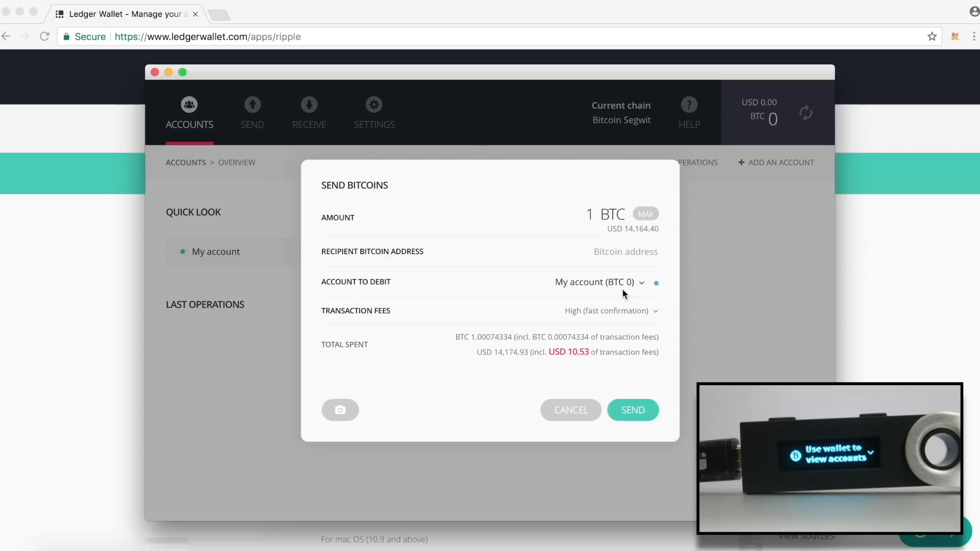
left_click(610, 311)
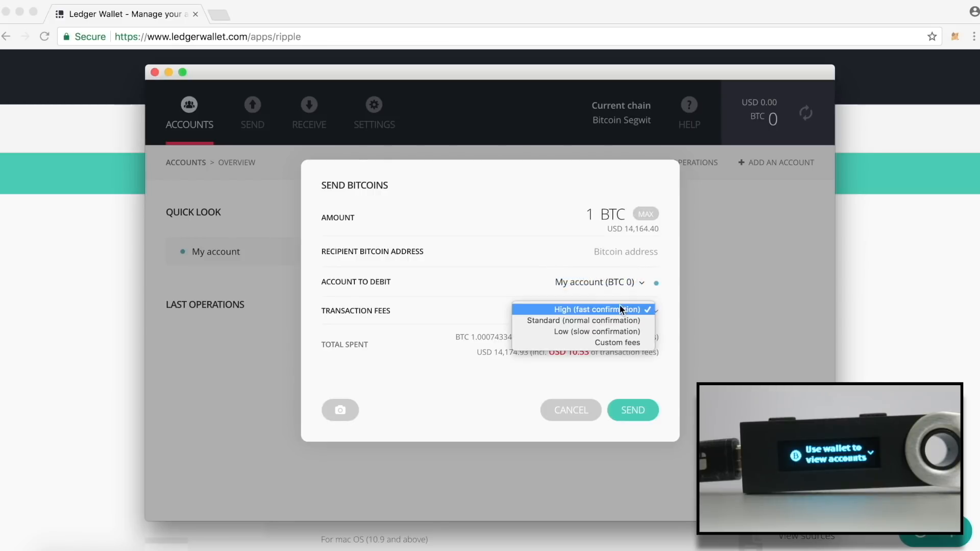
left_click(582, 320)
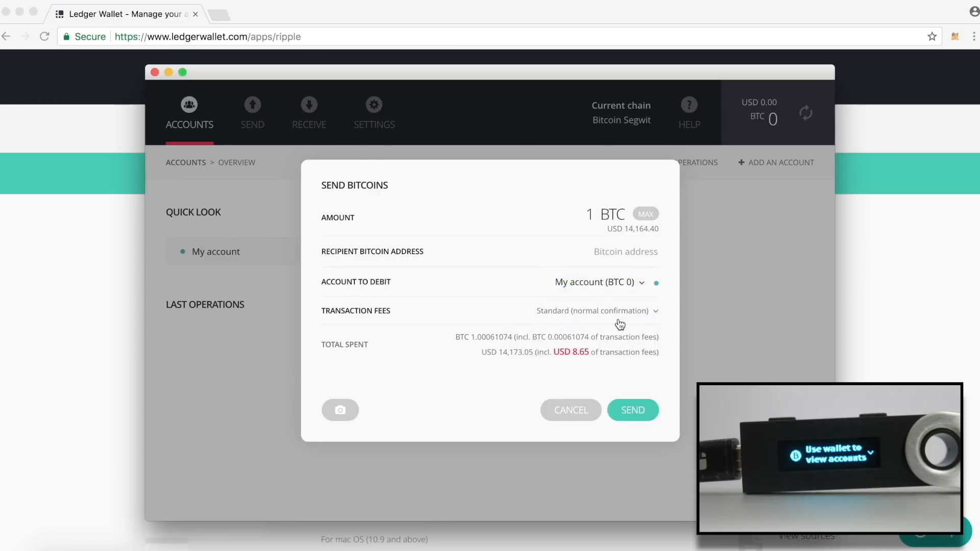
left_click(597, 310)
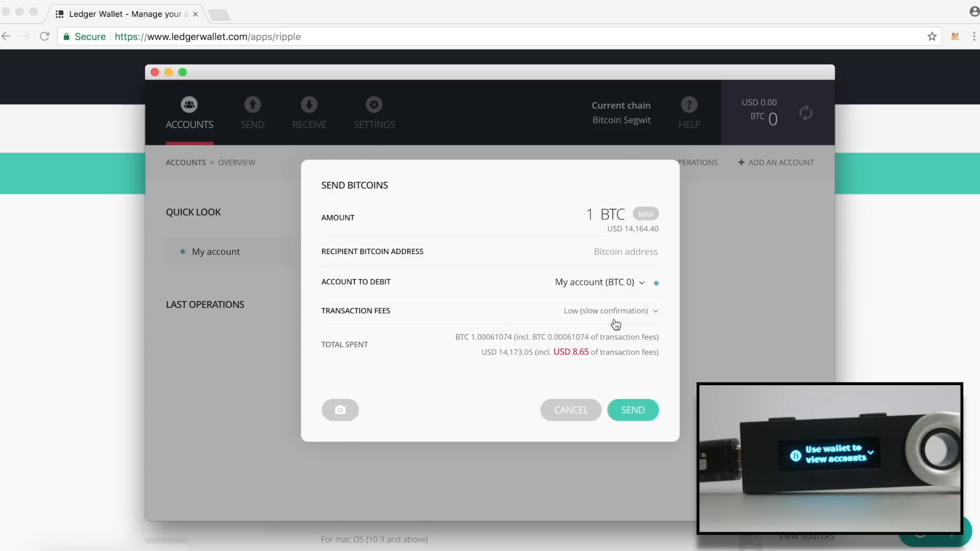
left_click(605, 311)
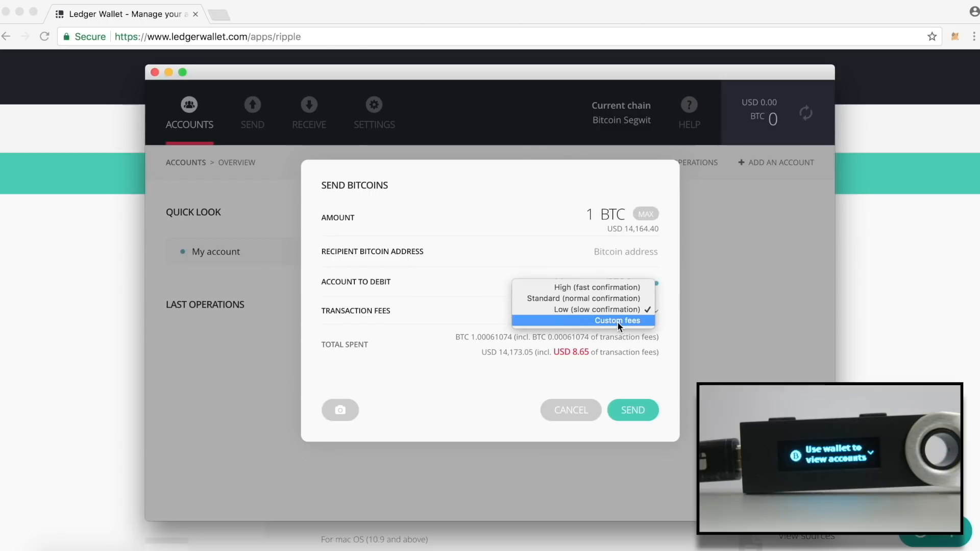
left_click(616, 320)
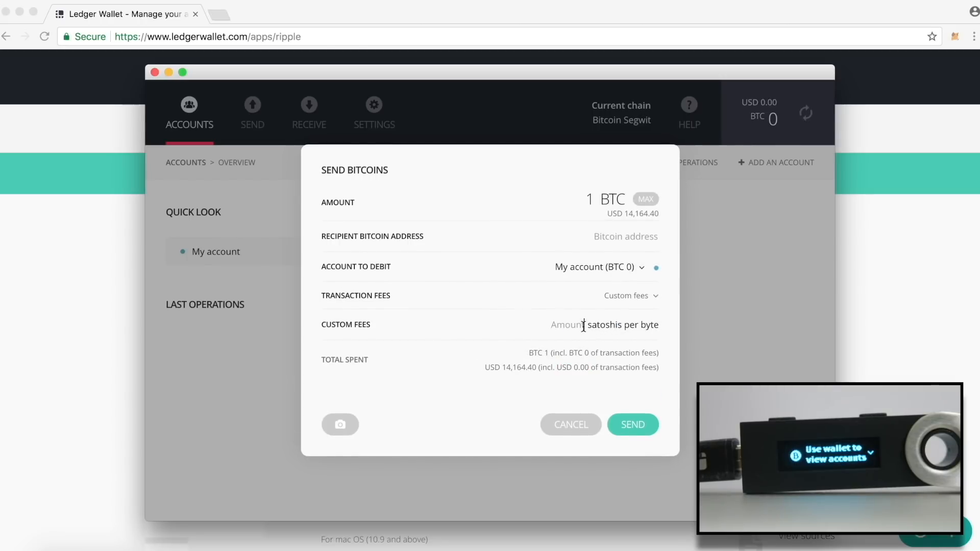
type("12")
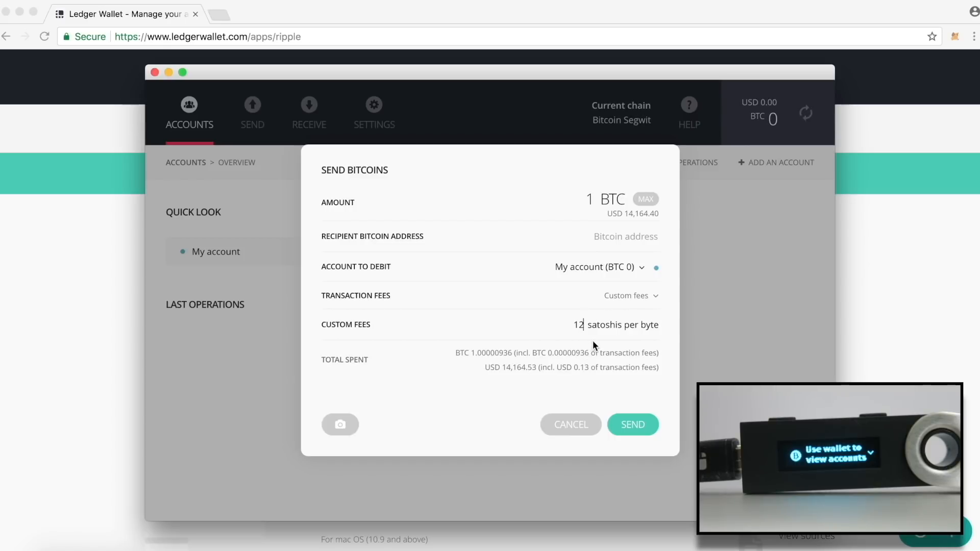
left_click(630, 295)
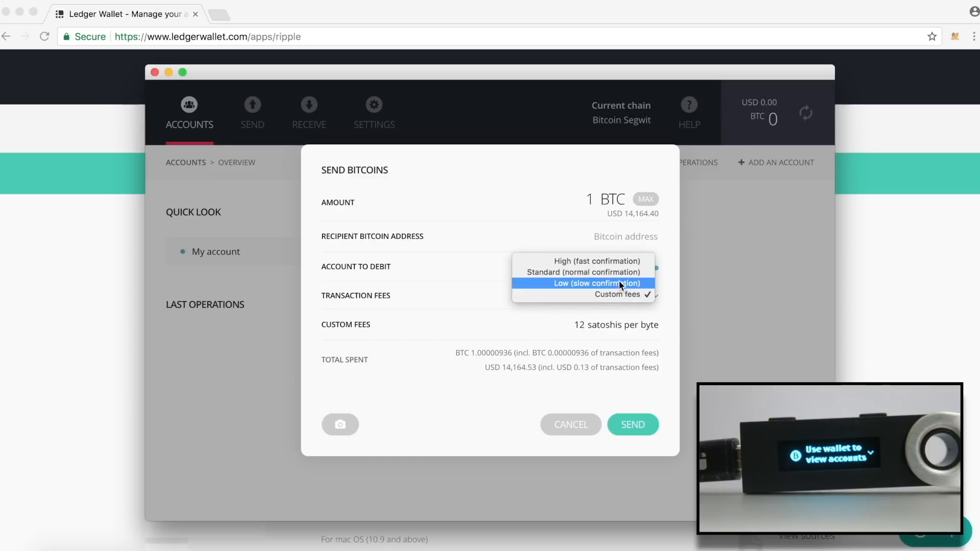
left_click(584, 272)
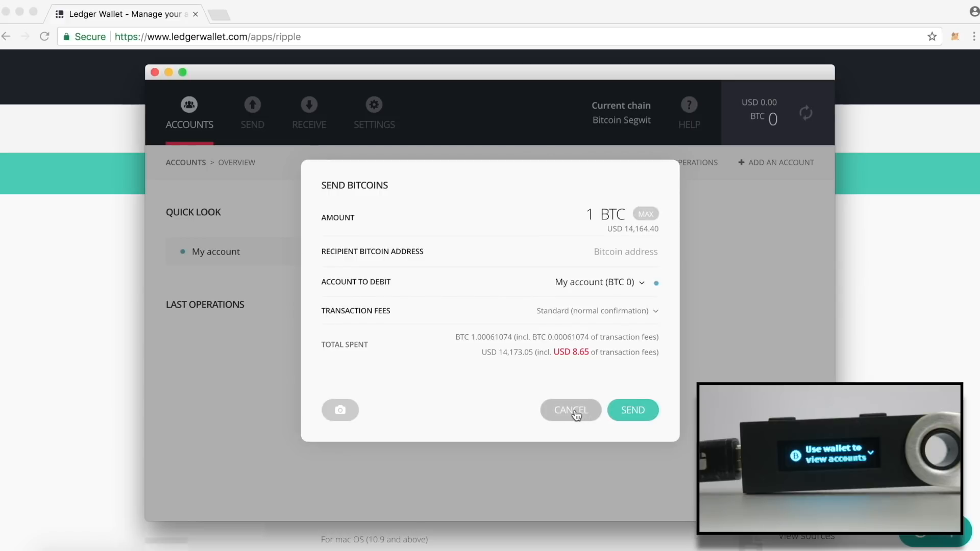
left_click(570, 410)
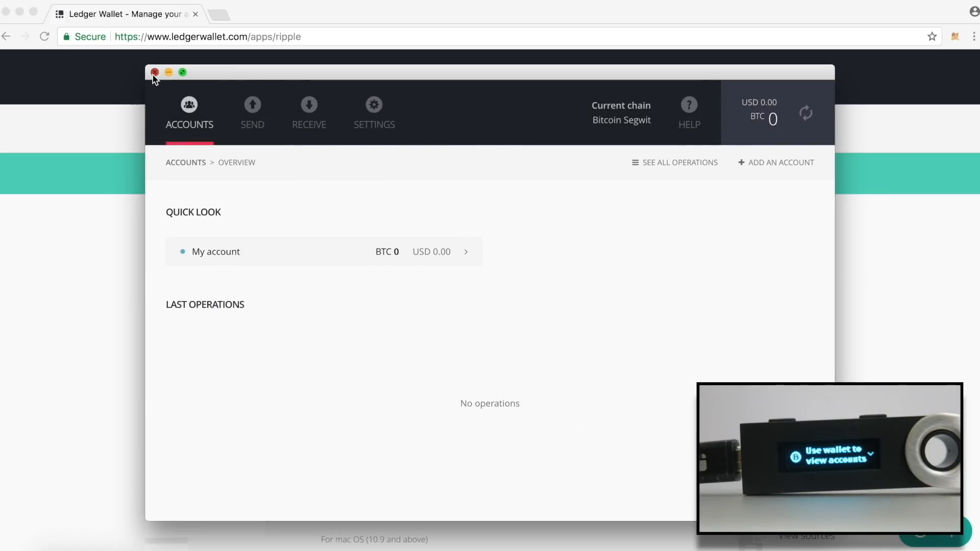
Close the Ledger Wallet Bitcoin window to return to chrome://apps.
left_click(155, 72)
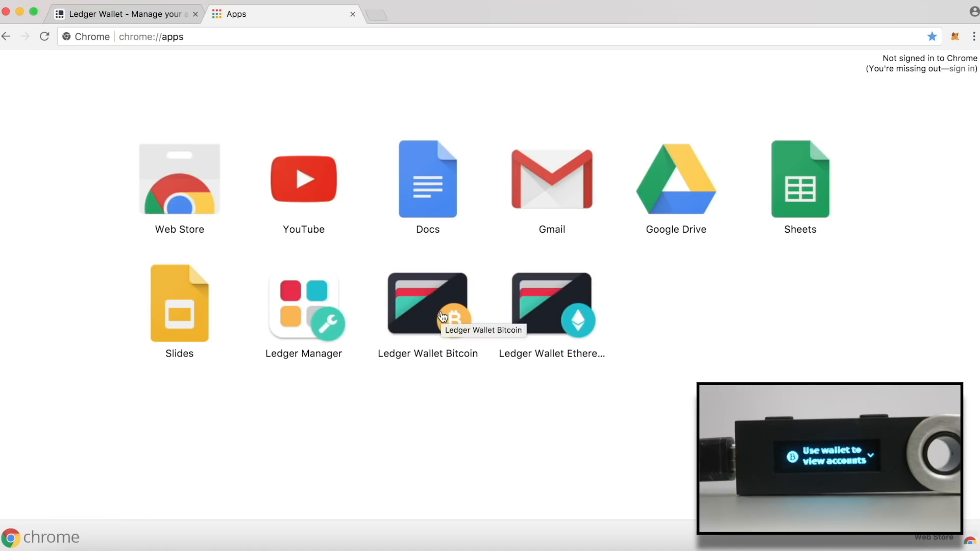
Relaunch Ledger Wallet Bitcoin on the Bitcoin Cash chain and show the BCH receiving address.
left_click(428, 303)
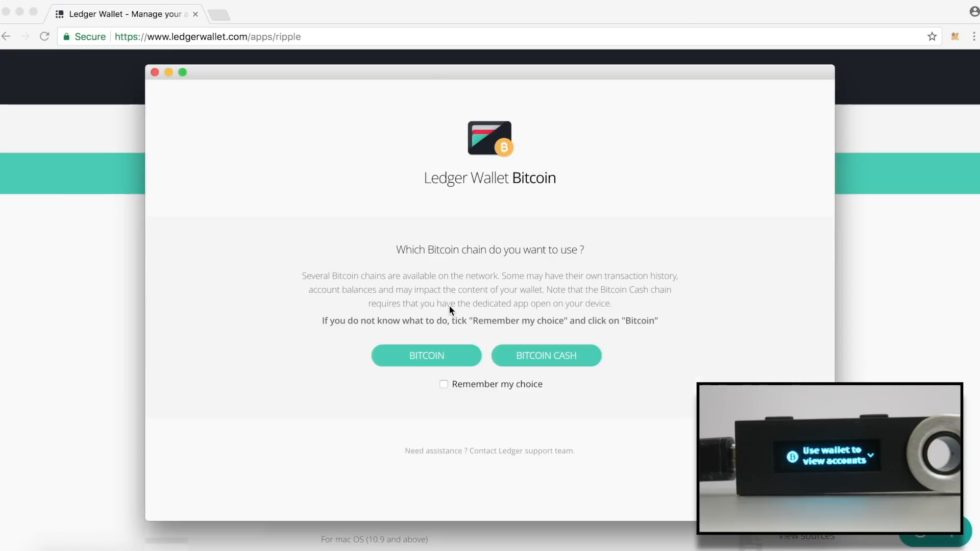
left_click(546, 355)
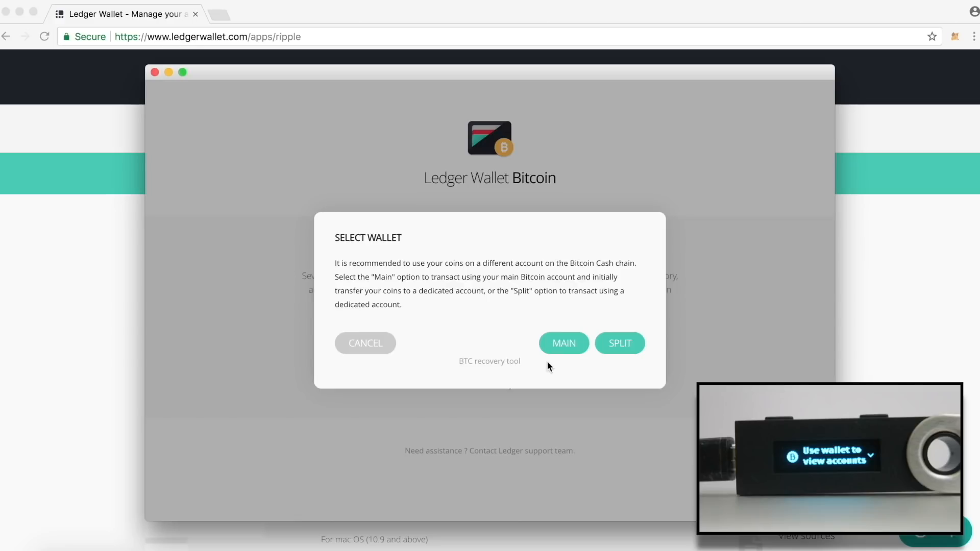
mouse_move(575, 360)
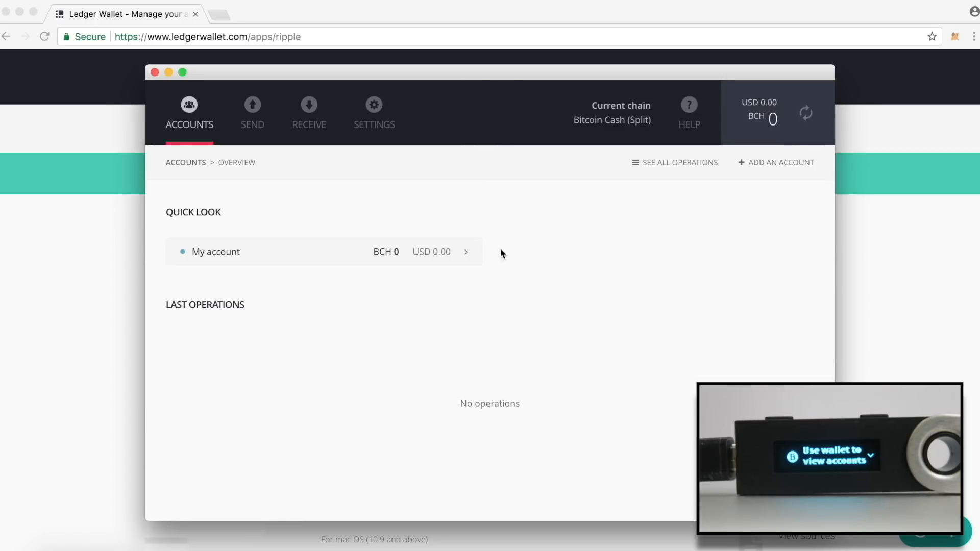
left_click(309, 112)
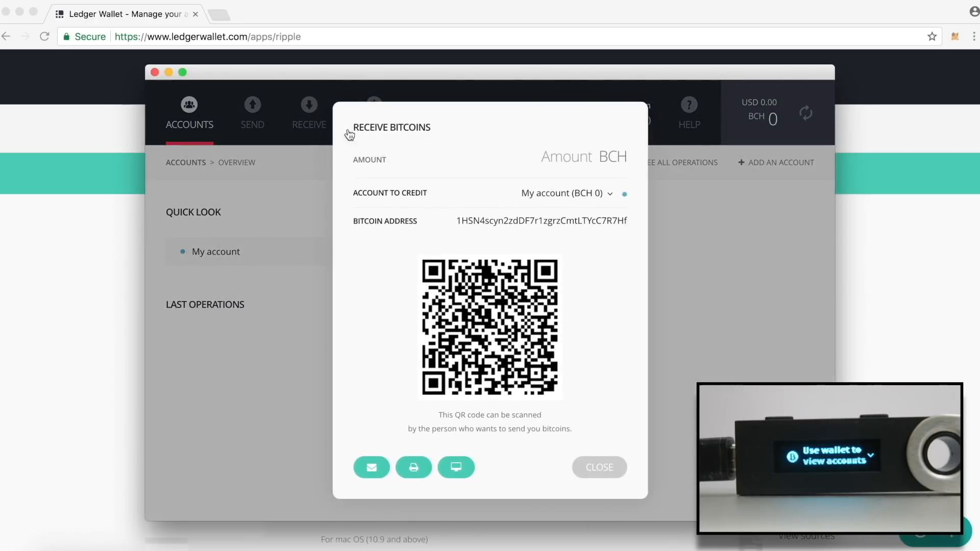
left_click_drag(457, 220, 507, 220)
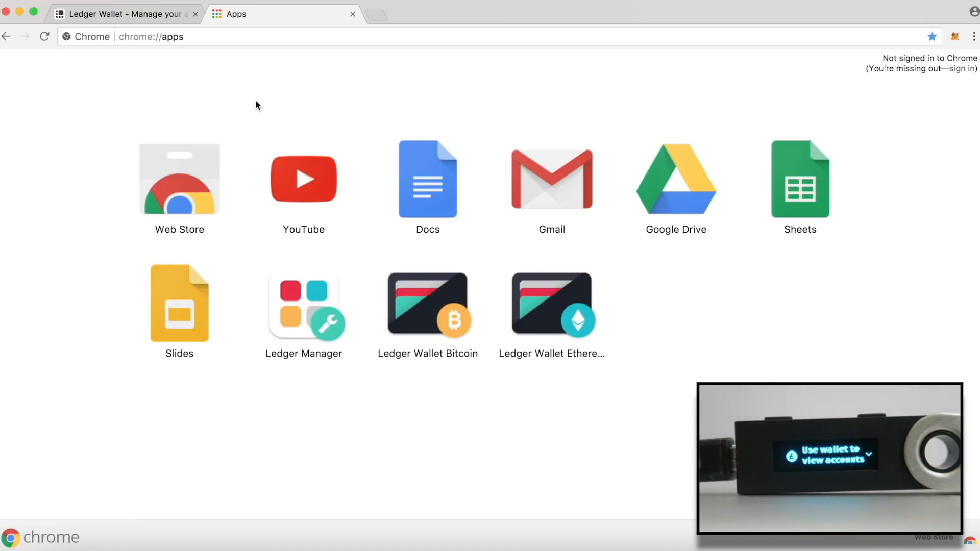
mouse_move(19, 109)
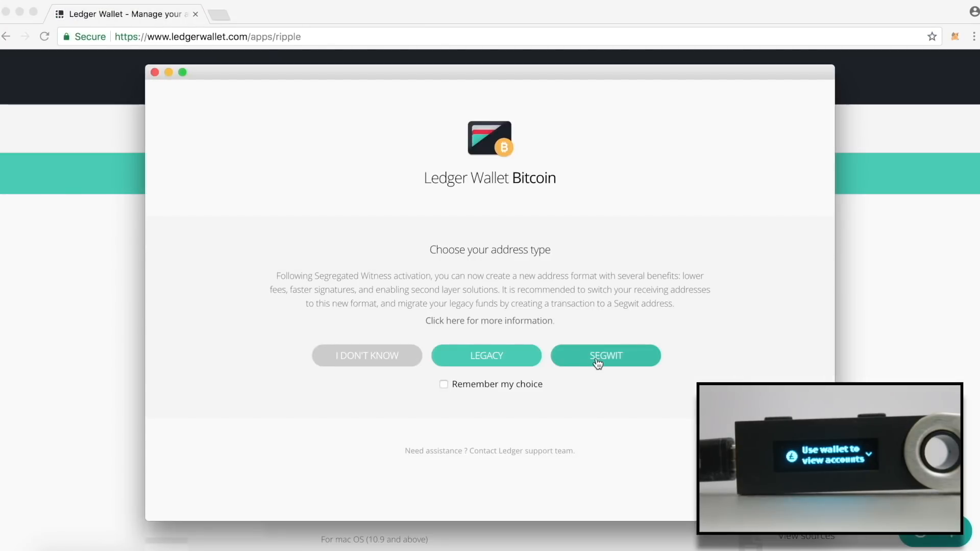
Open the Litecoin wallet with SEGWIT addresses and select its receiving address.
left_click(604, 355)
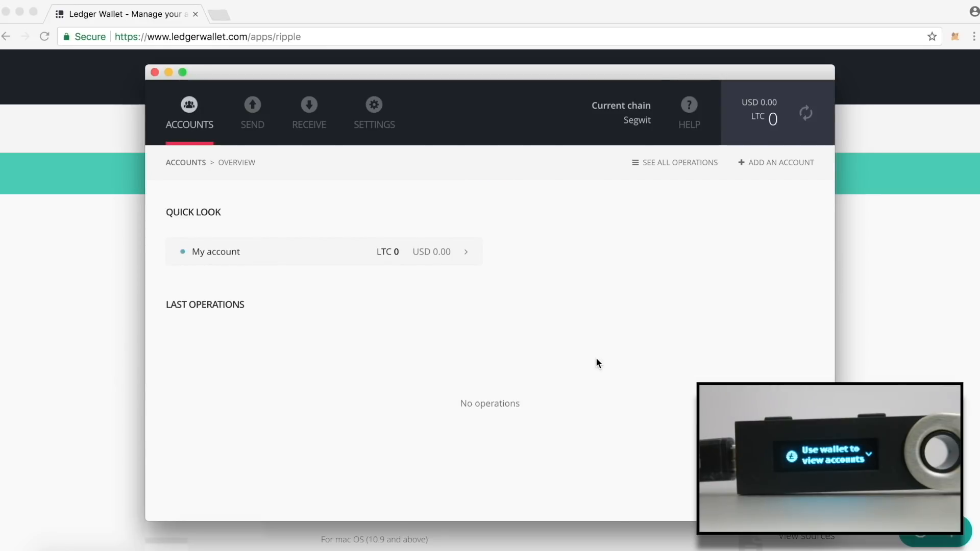
left_click(309, 112)
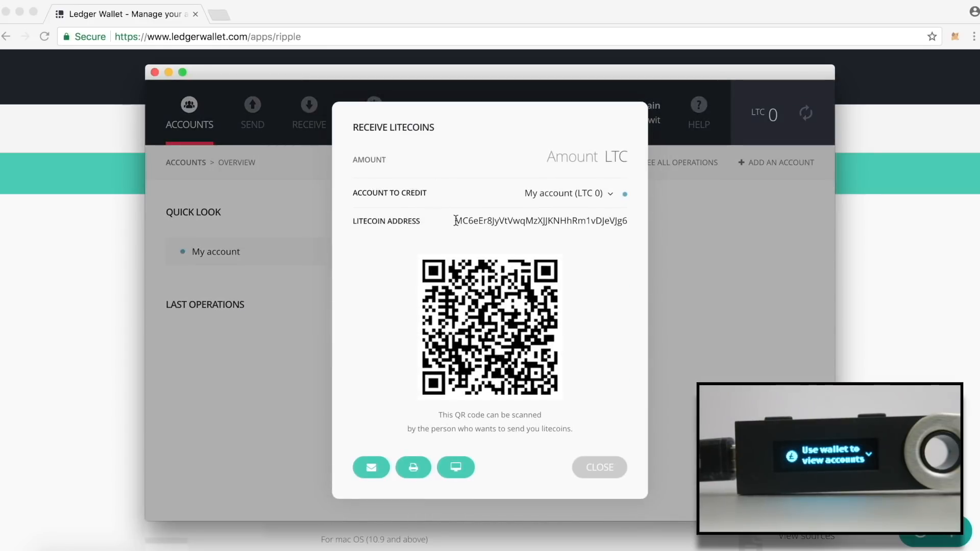
double_click(541, 221)
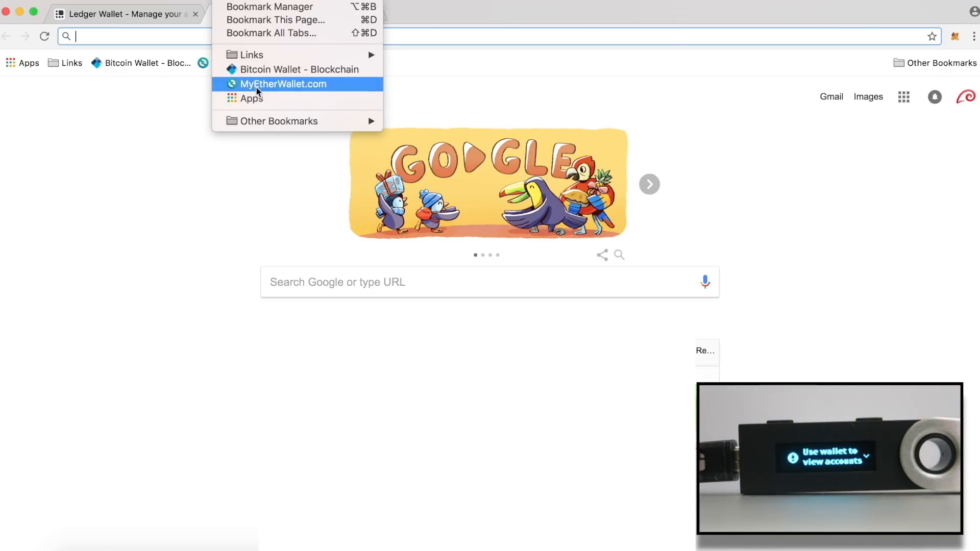
Unlock MyEtherWallet with the Ledger's first Ethereum address and view the Send Ether & Tokens form.
left_click(284, 84)
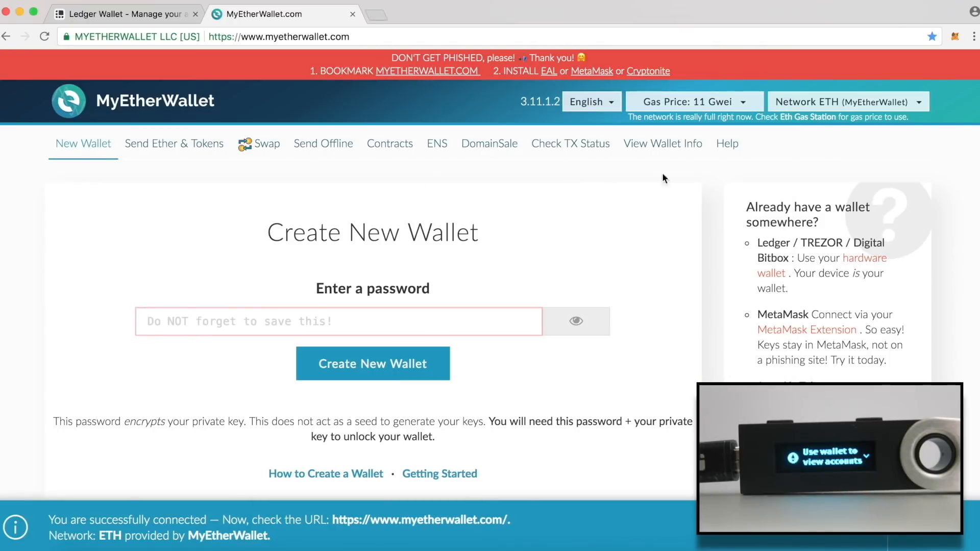
left_click(174, 143)
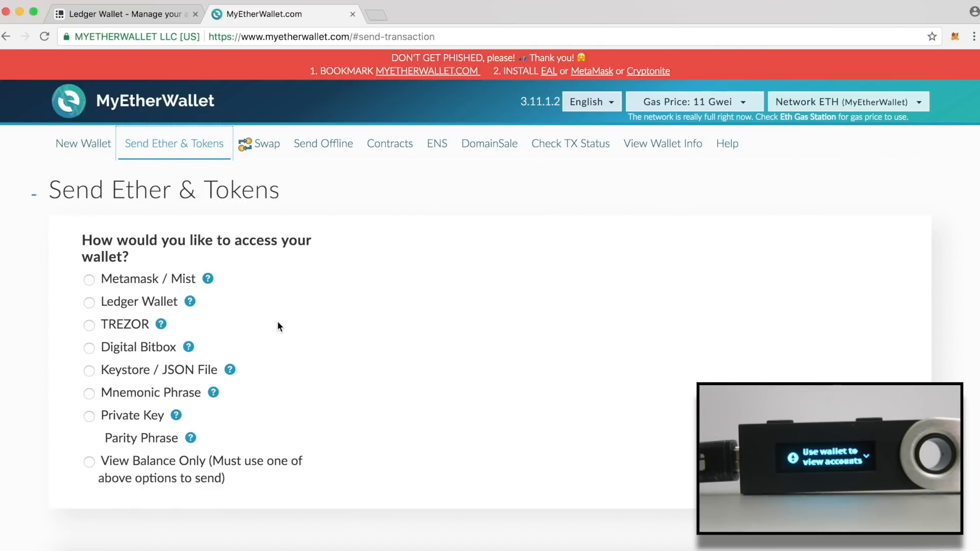
left_click(89, 301)
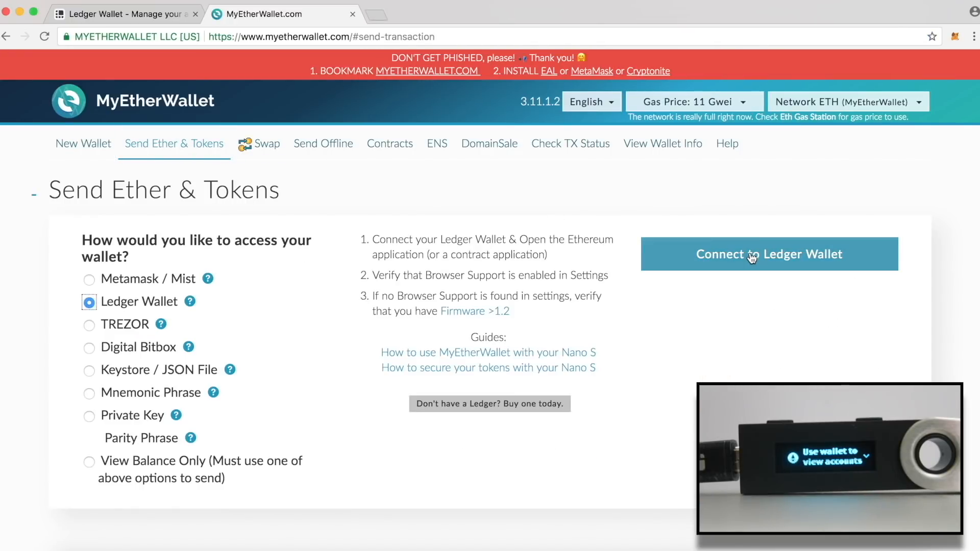
left_click(769, 254)
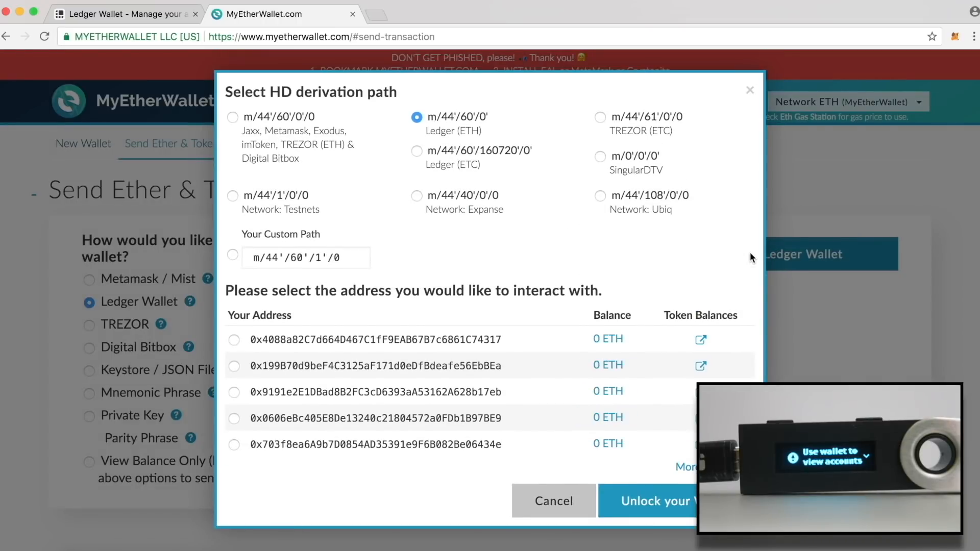
left_click(233, 340)
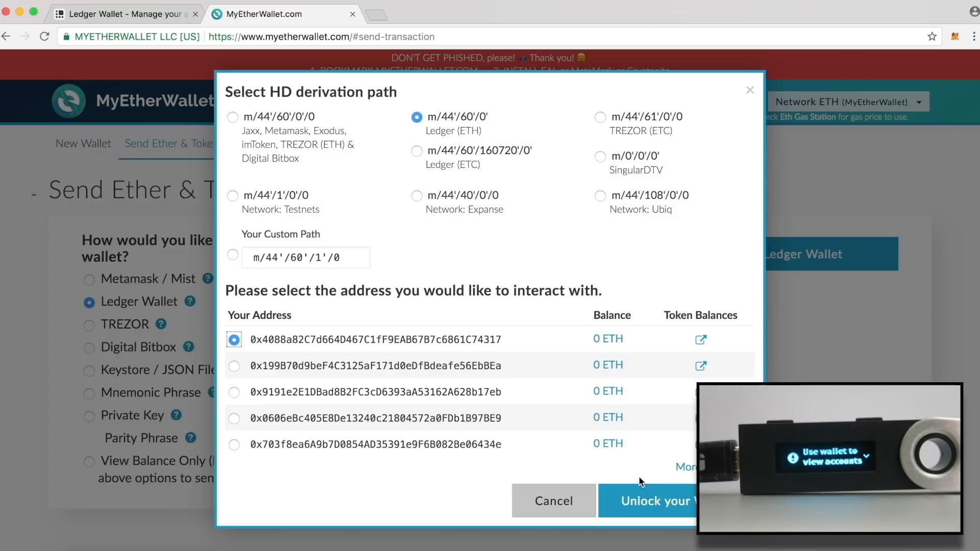
left_click(650, 501)
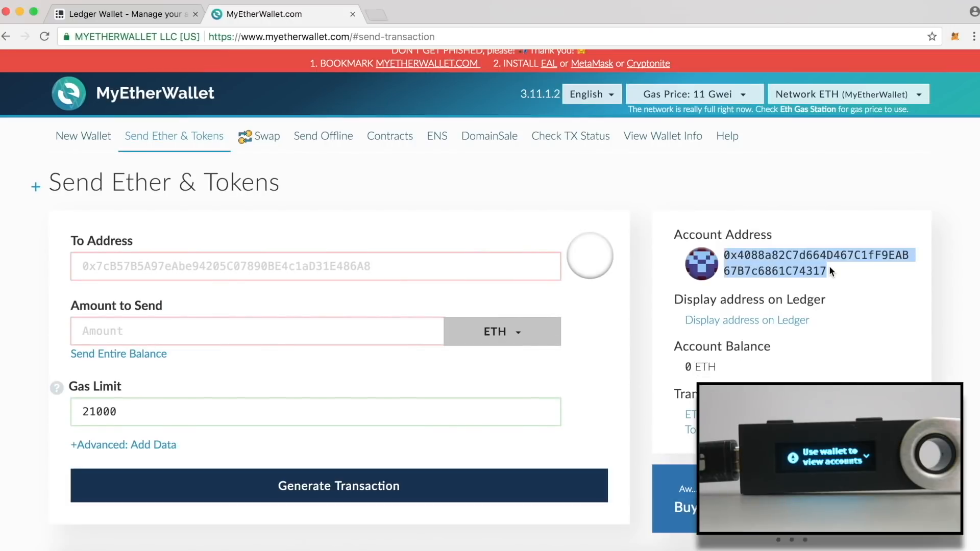
mouse_move(627, 256)
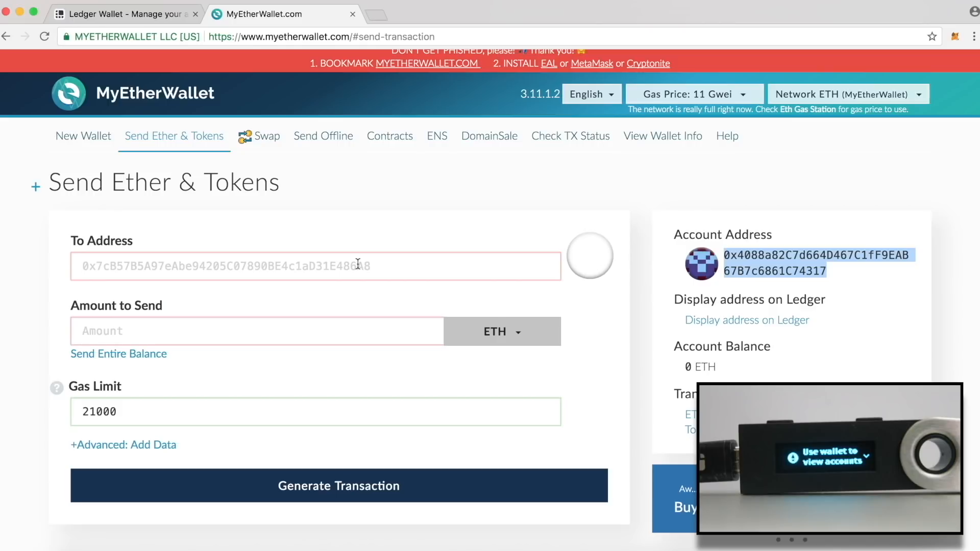
left_click(315, 266)
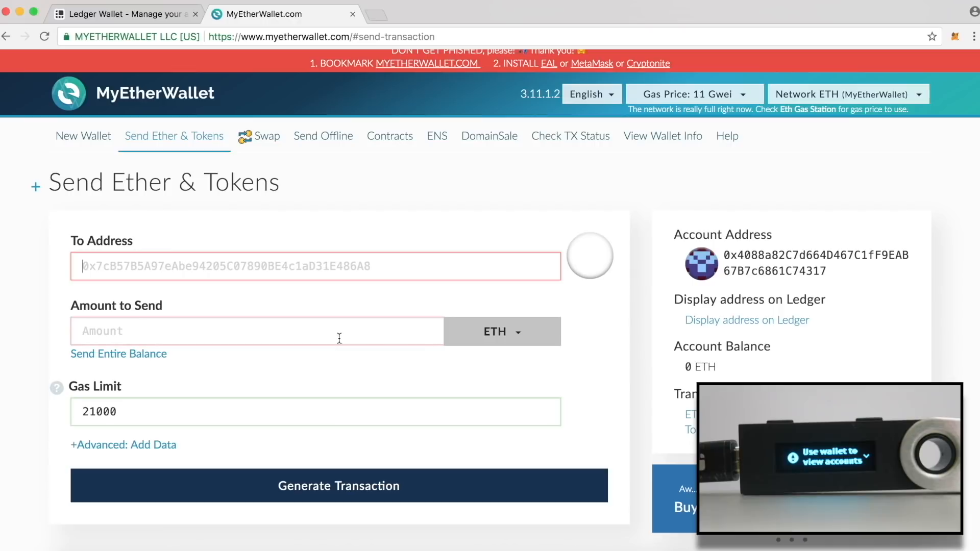
left_click(256, 331)
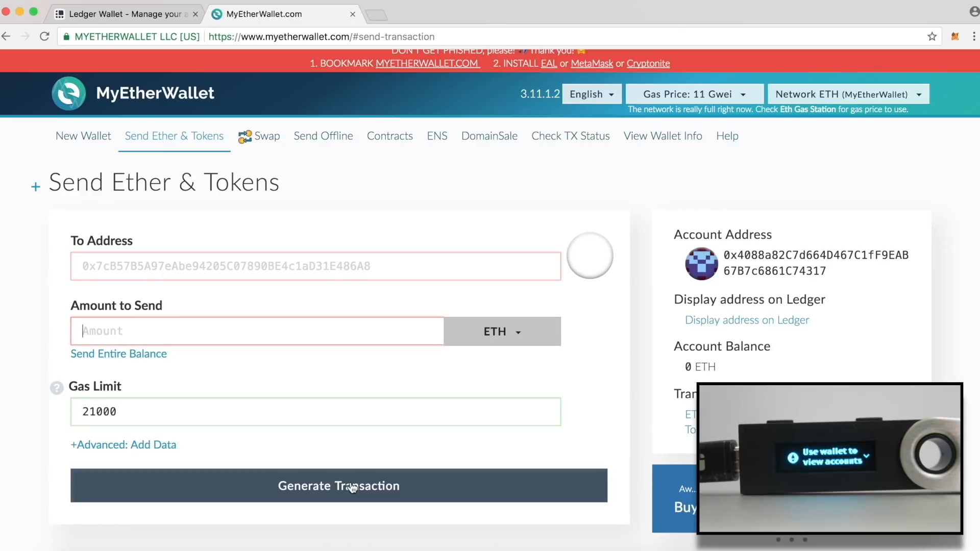
mouse_move(514, 200)
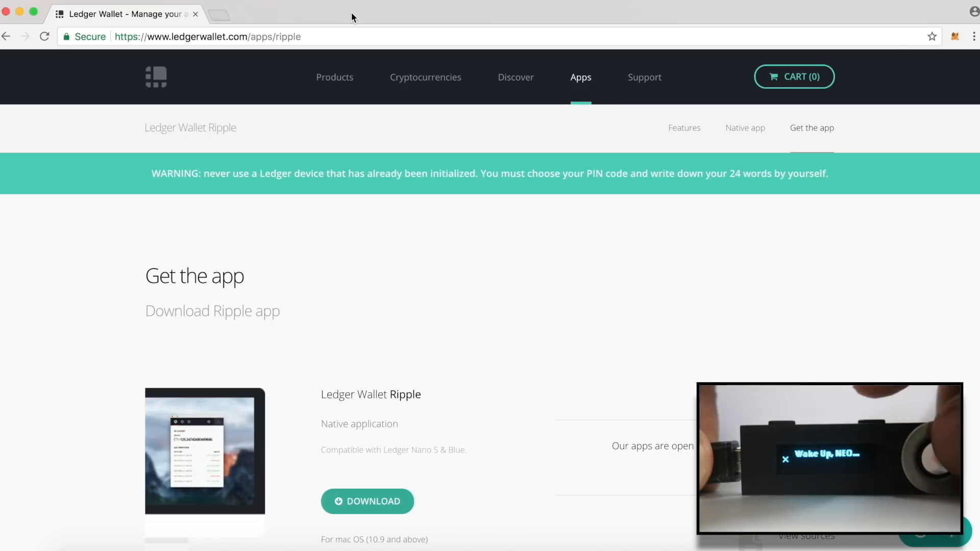
Launch Neon Wallet, log in with the Ledger to see zero NEO and GAS, then log out.
type("n")
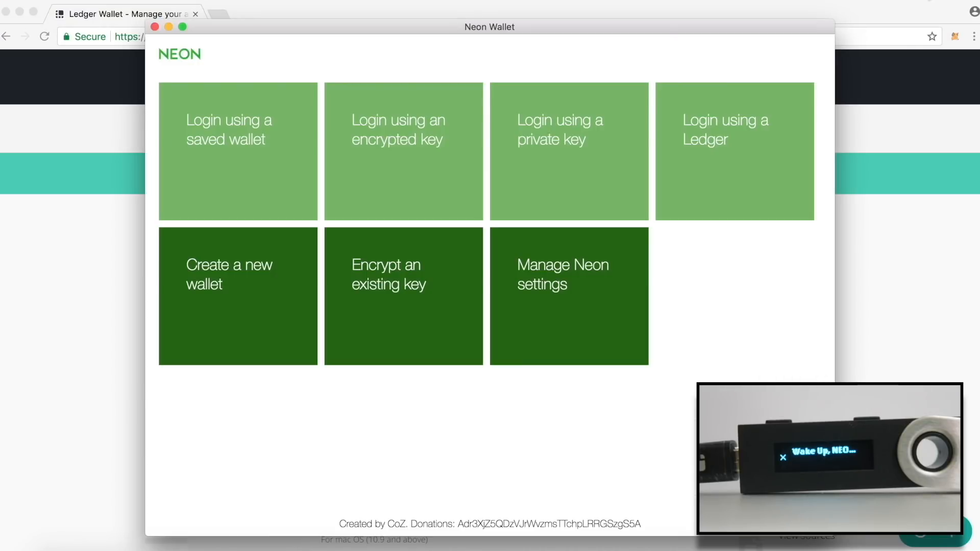
mouse_move(740, 139)
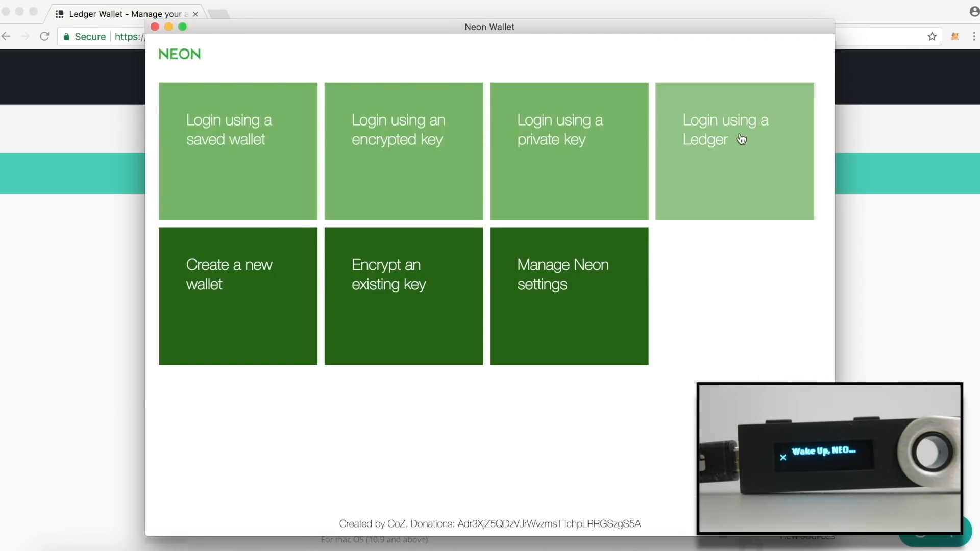
left_click(734, 150)
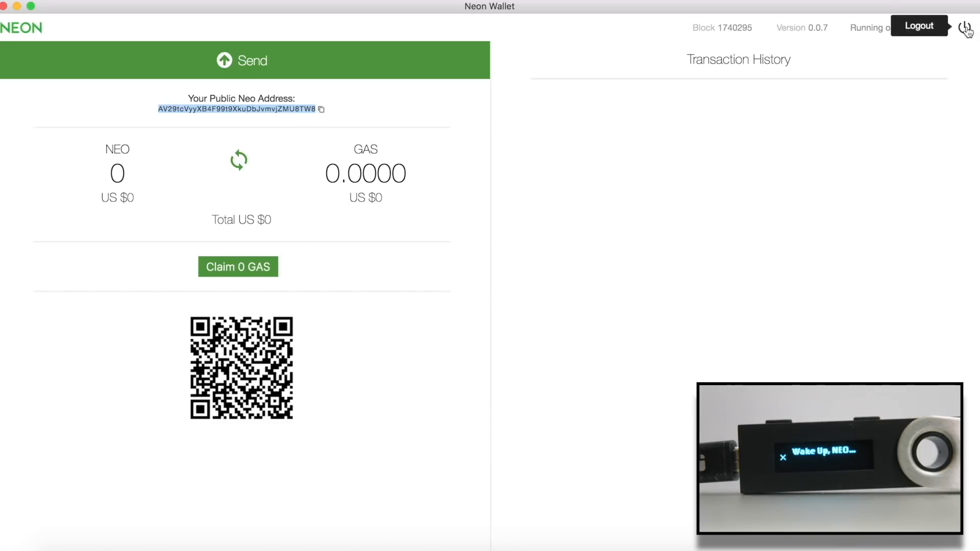
left_click(919, 26)
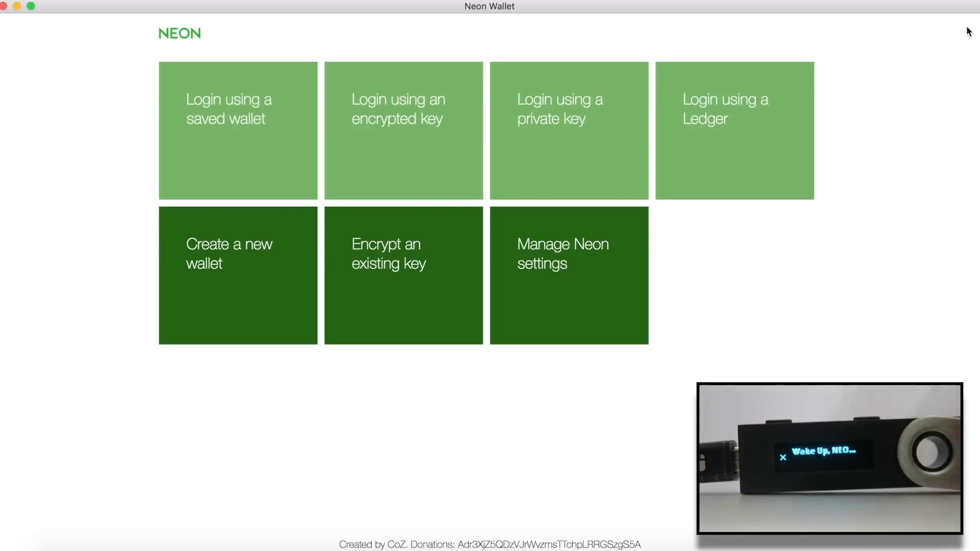